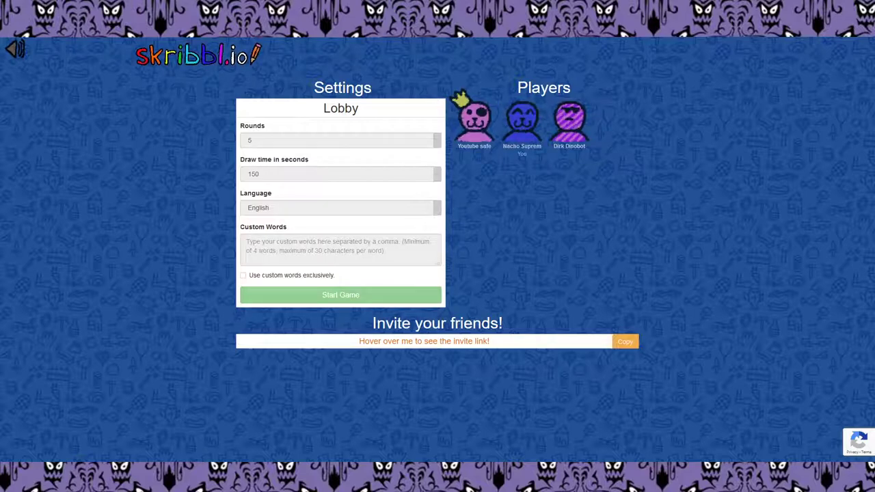
mouse_move(462, 99)
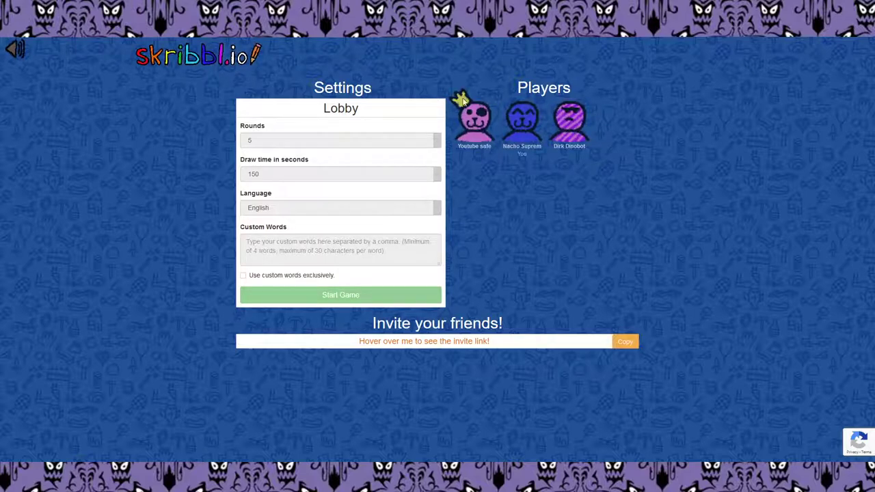
mouse_move(92, 89)
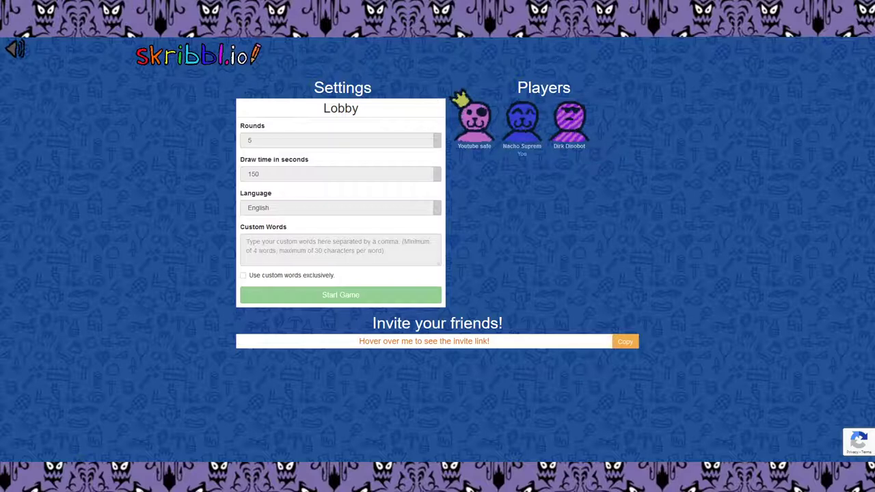
Watch the round-1 sketch of a haloed, long-tailed creature and focus the guess box
click(341, 295)
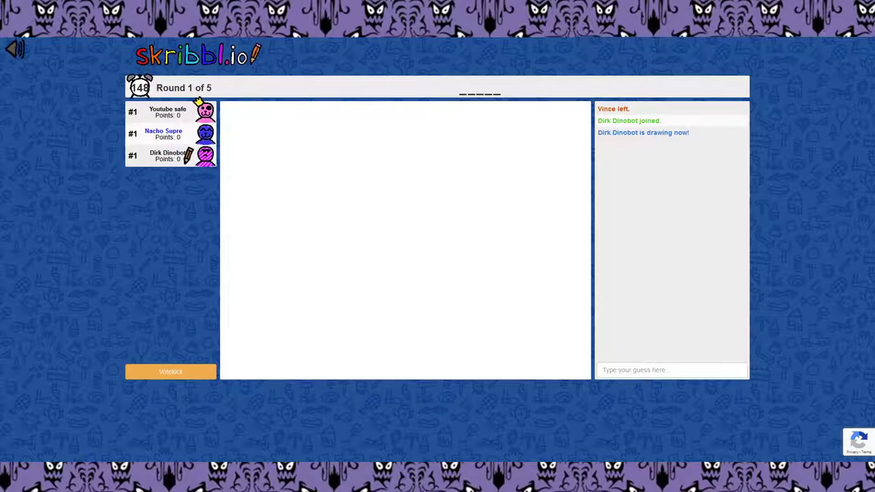
drag(423, 152, 383, 181)
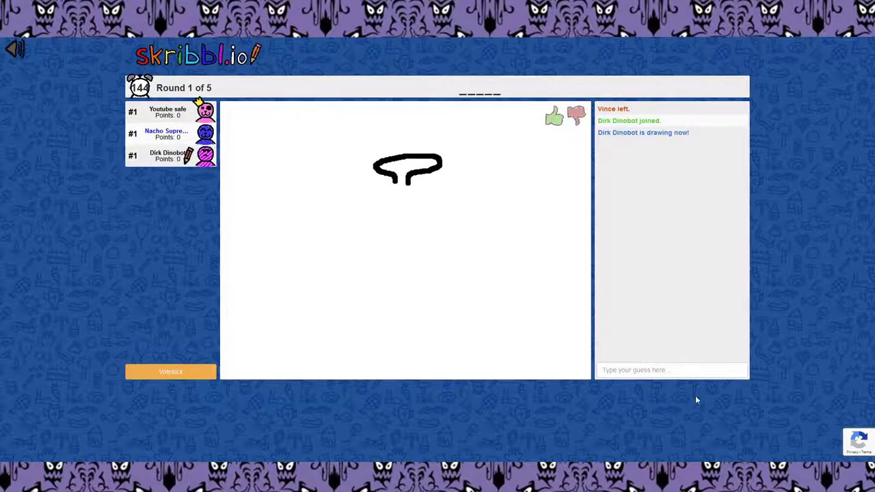
click(671, 370)
text(chin)
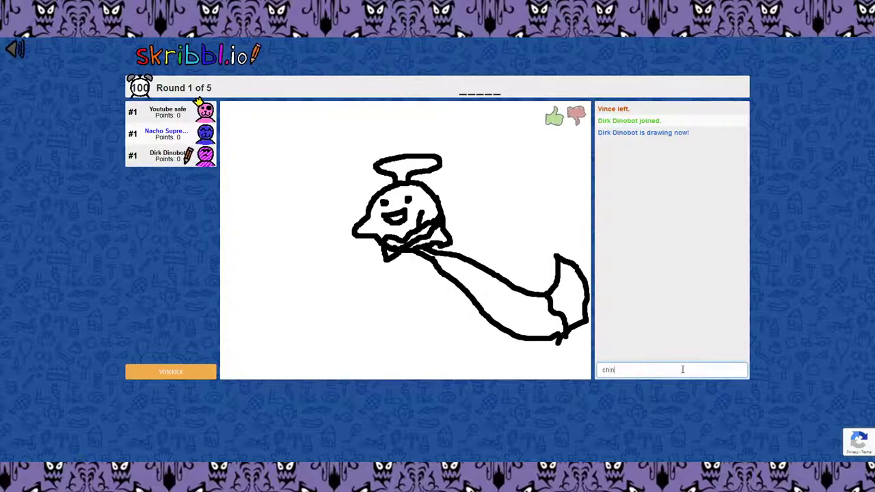
Clear the unfinished guess and submit 'chime' as the guess
key(Return)
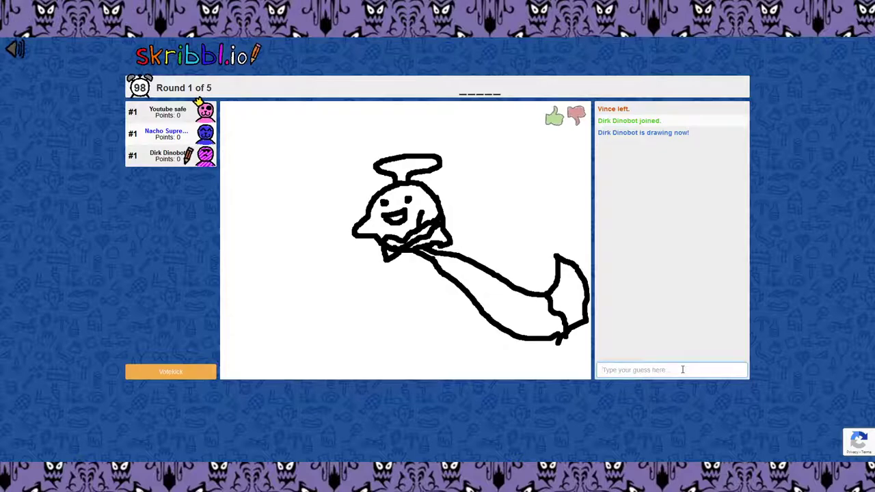
text(ch)
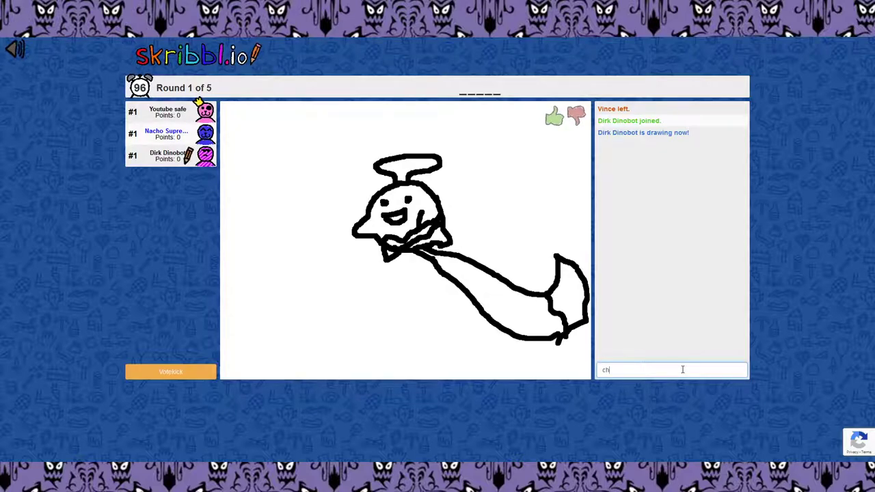
text(ime)
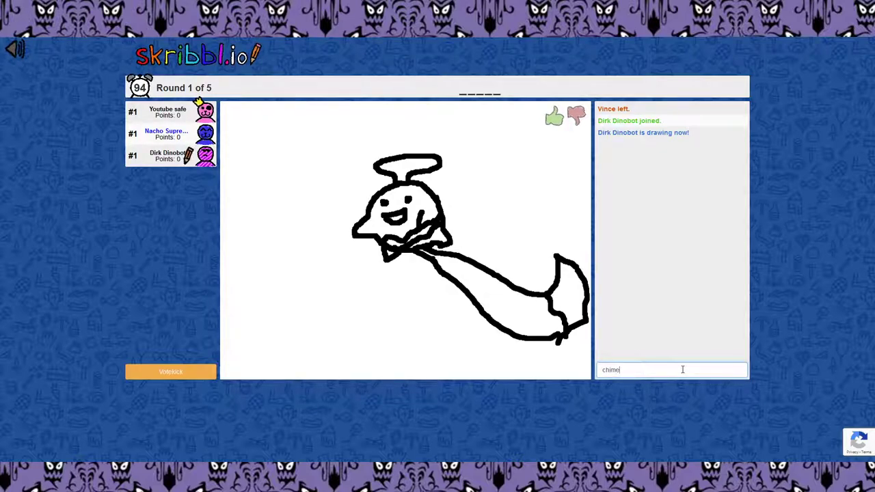
key(Return)
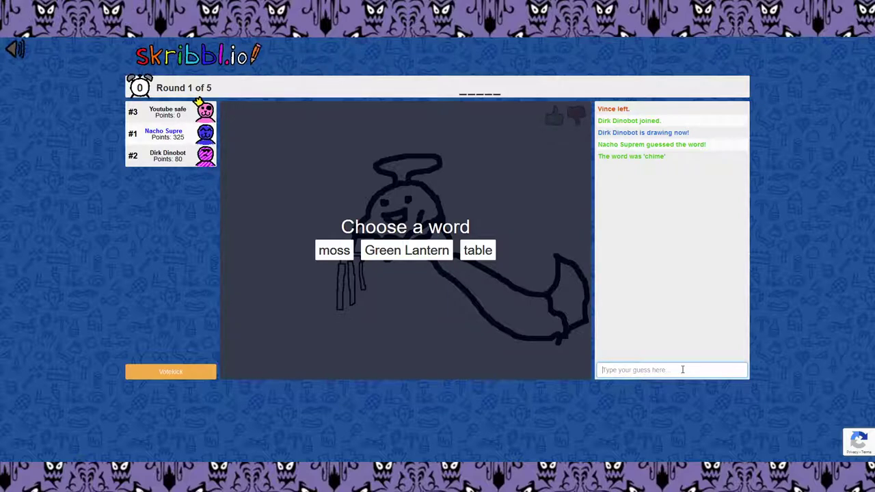
mouse_move(540, 258)
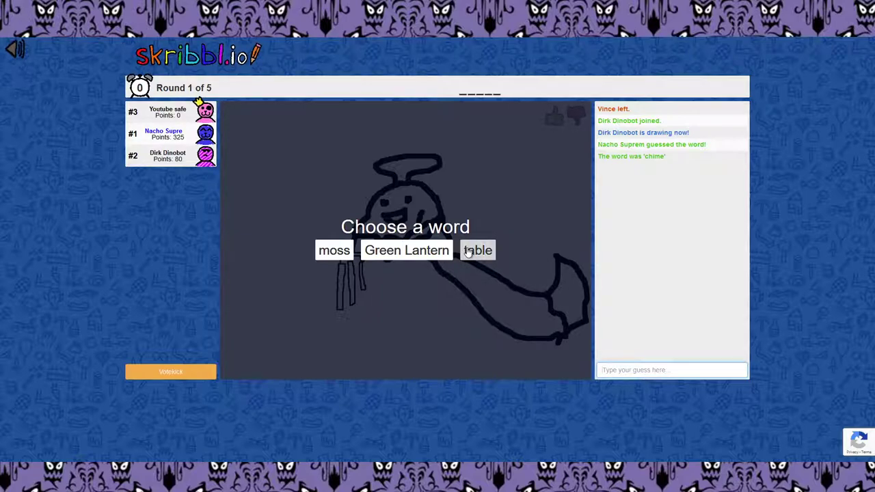
Choose 'table' to draw and paint a brown tabletop with a left leg
click(478, 250)
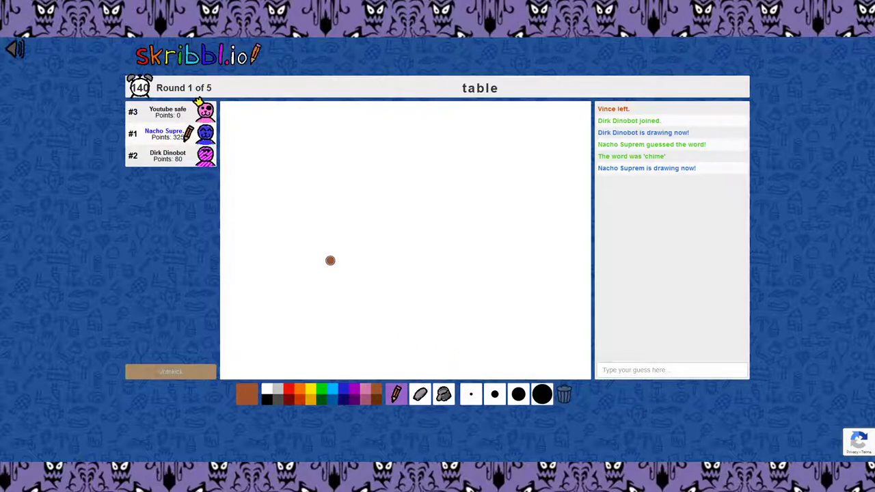
drag(331, 260, 338, 260)
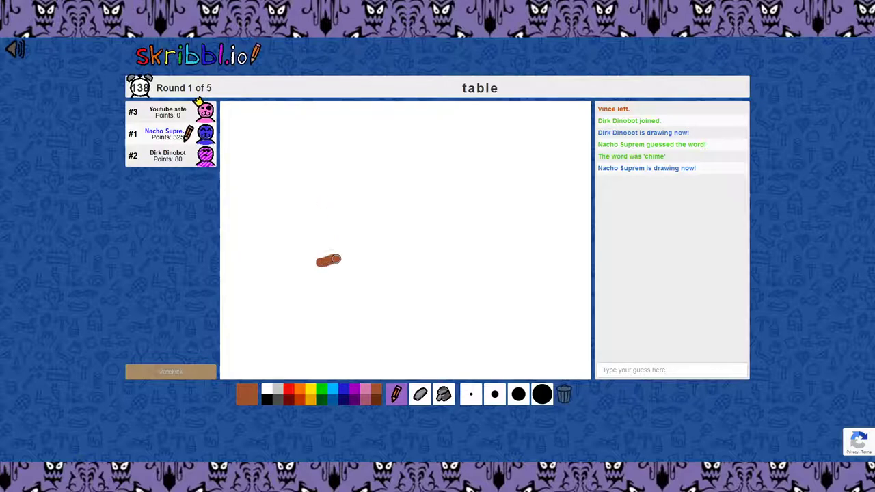
drag(328, 260, 481, 256)
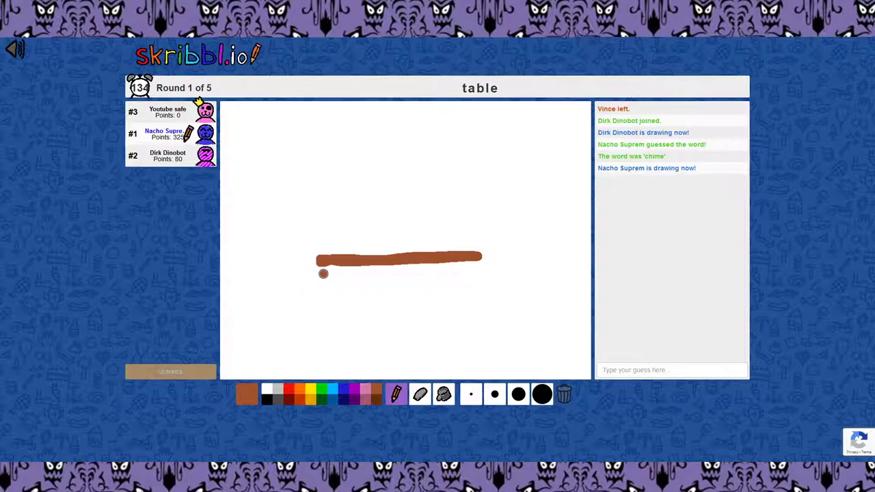
drag(318, 265, 401, 266)
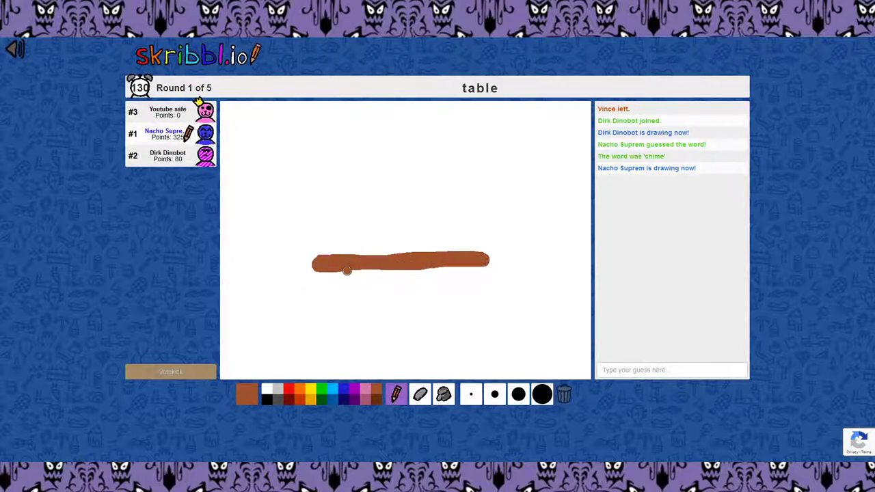
drag(357, 270, 328, 338)
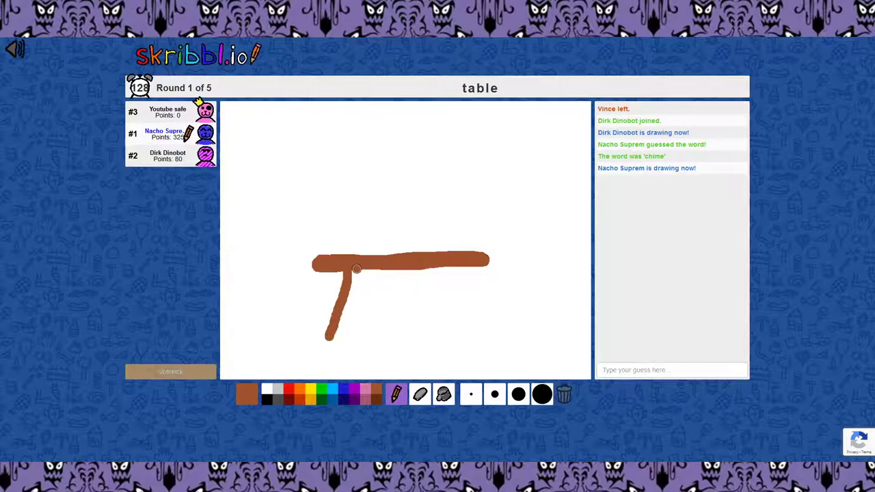
drag(355, 269, 340, 326)
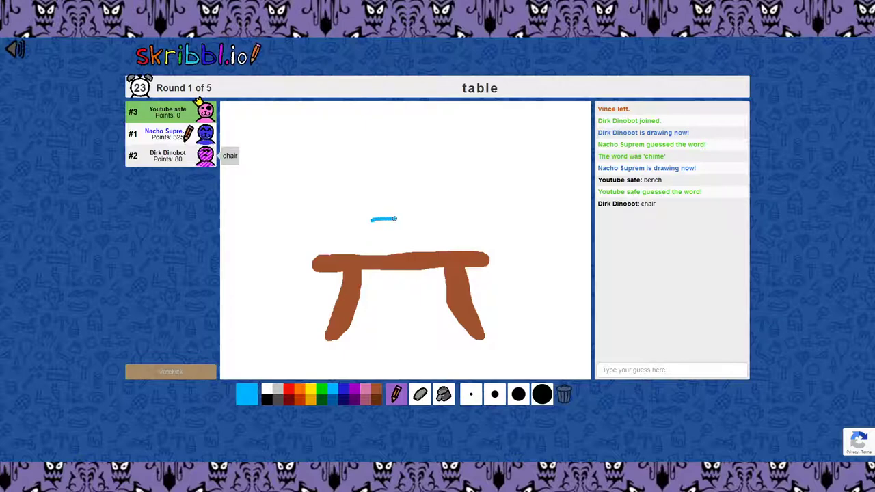
Outline a blue cup on the table and fill it with the bucket tool
drag(395, 219, 385, 250)
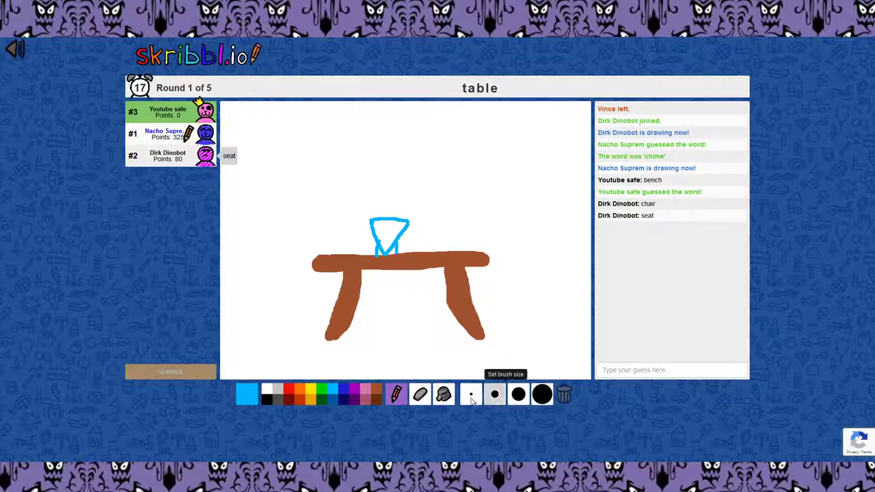
click(443, 394)
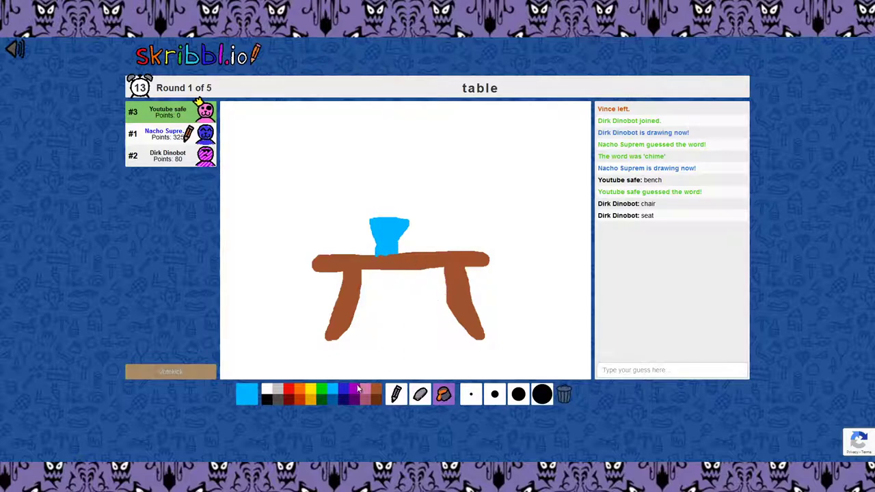
click(246, 388)
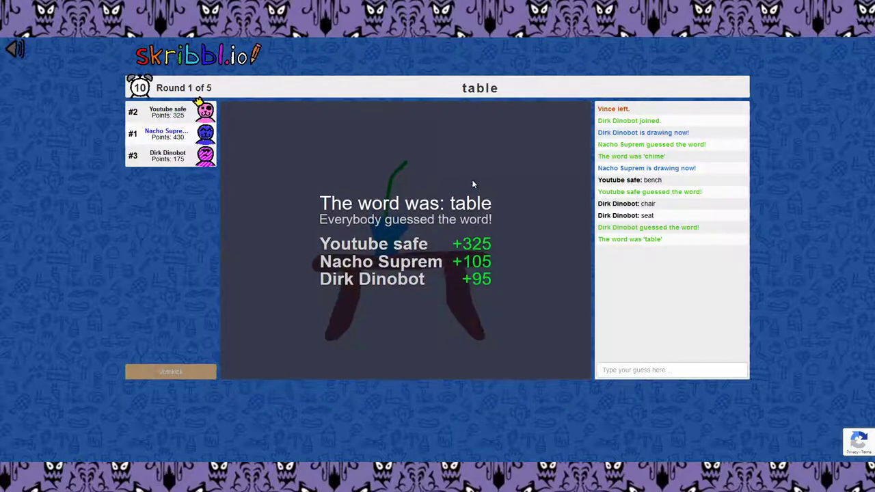
mouse_move(465, 169)
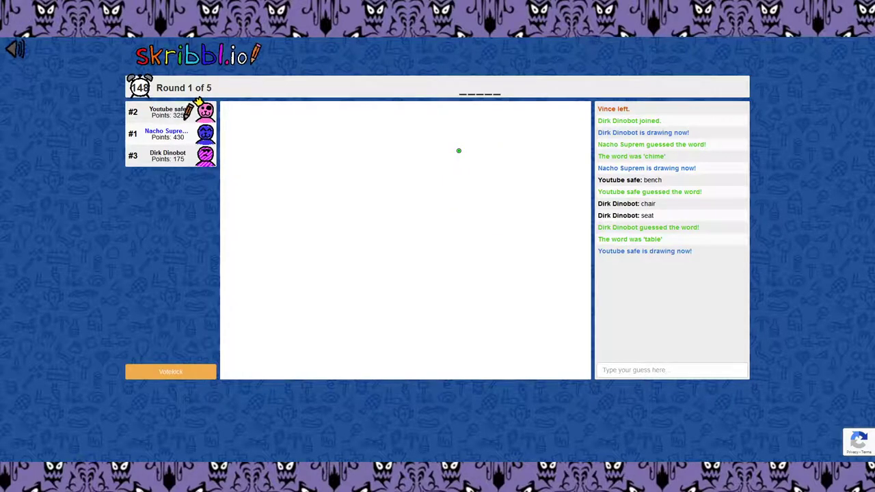
Move over the canvas while the next player draws a double-outlined rectangle
click(485, 161)
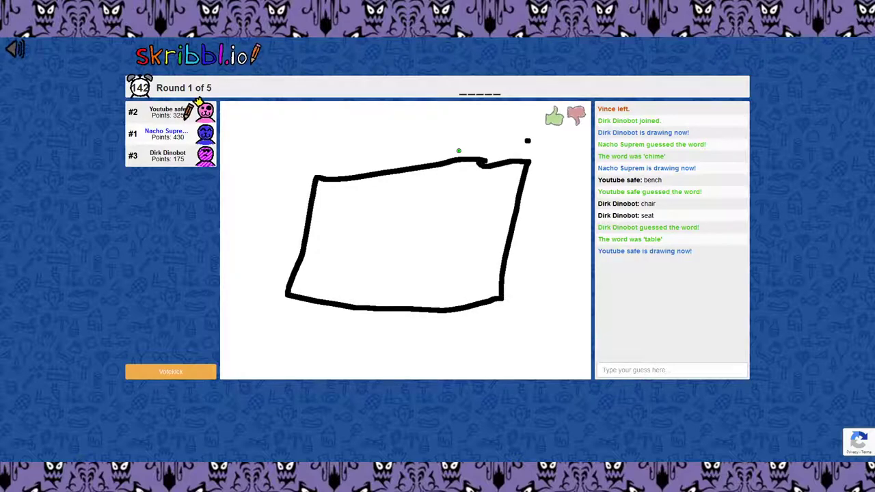
drag(530, 140, 260, 307)
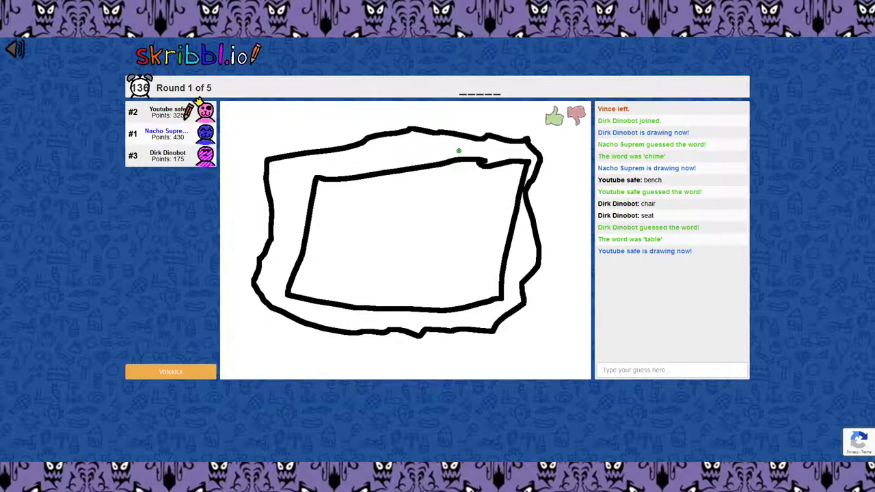
drag(342, 270, 373, 263)
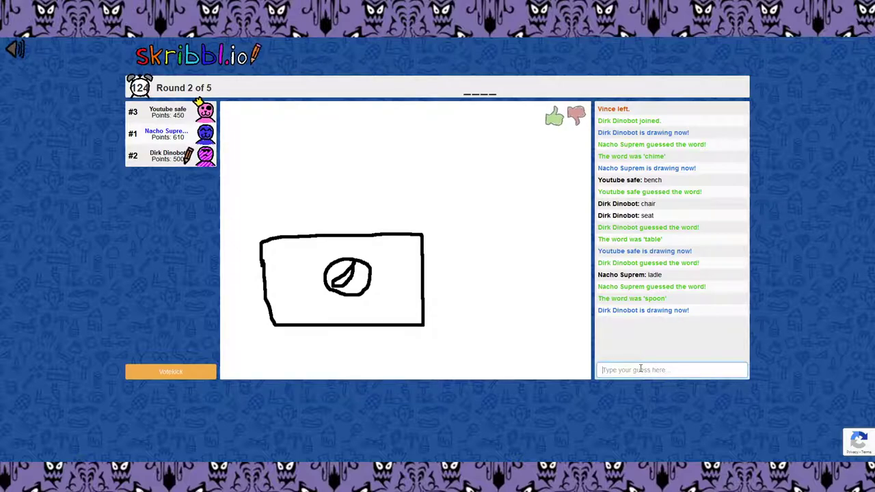
Submit 'fork' as the guess for the rectangle-with-oval drawing
text(fork)
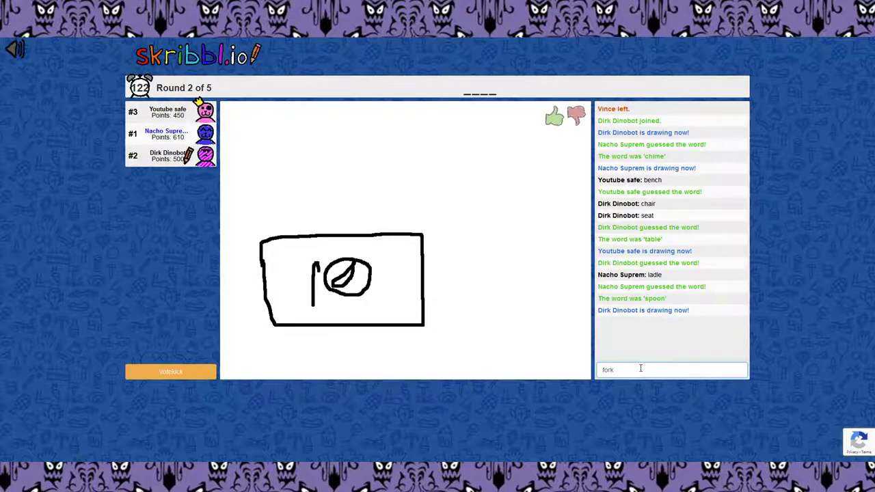
key(Return)
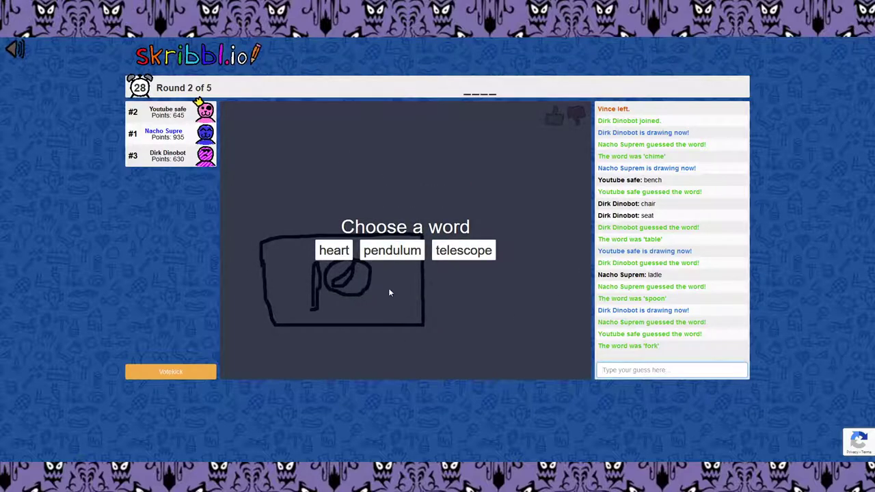
mouse_move(334, 251)
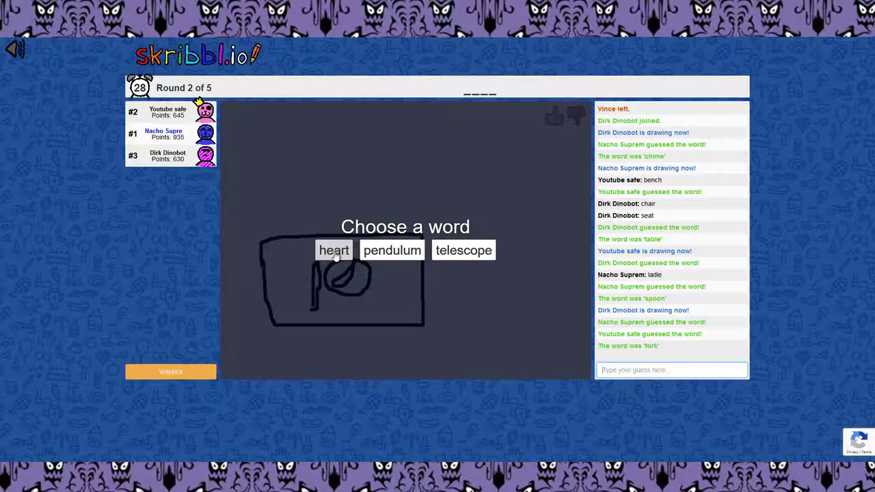
Choose 'heart', clear the board, paint a thick pink heart and outline it in wavy blue
click(334, 250)
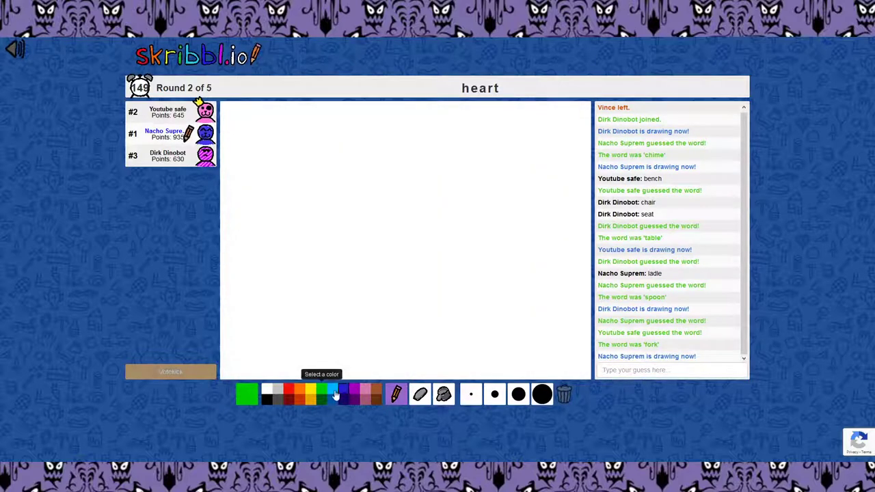
click(335, 395)
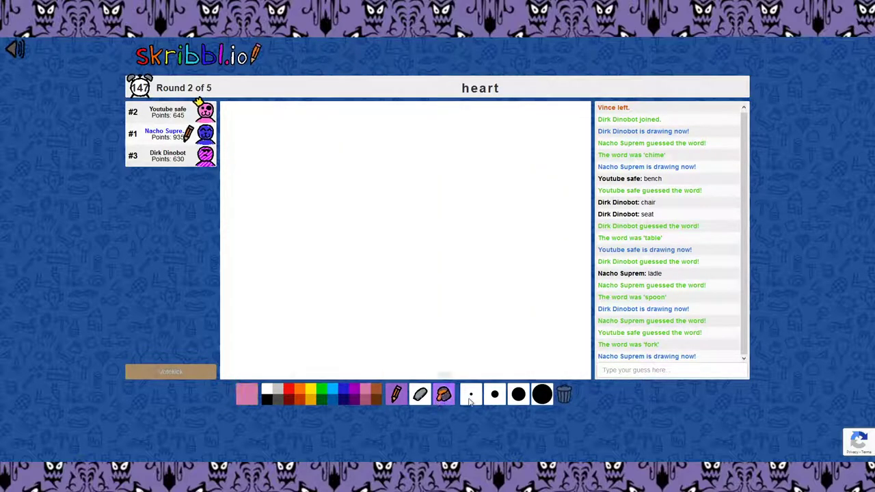
click(384, 179)
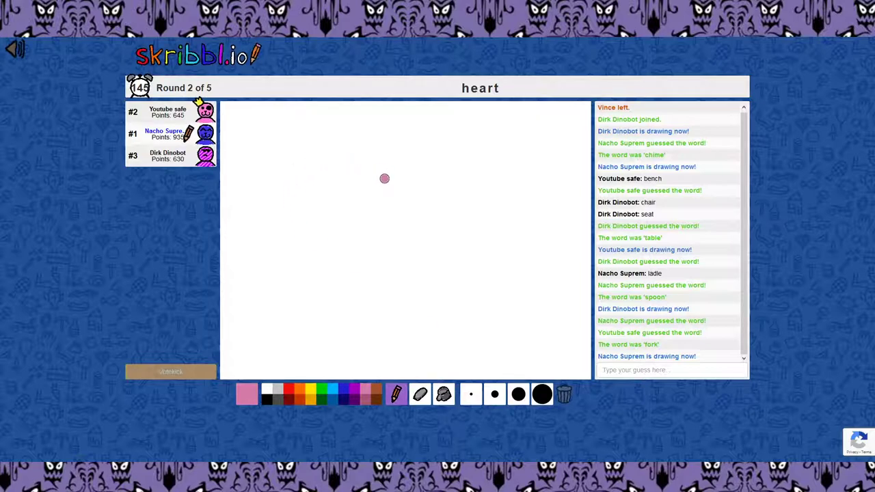
mouse_move(390, 203)
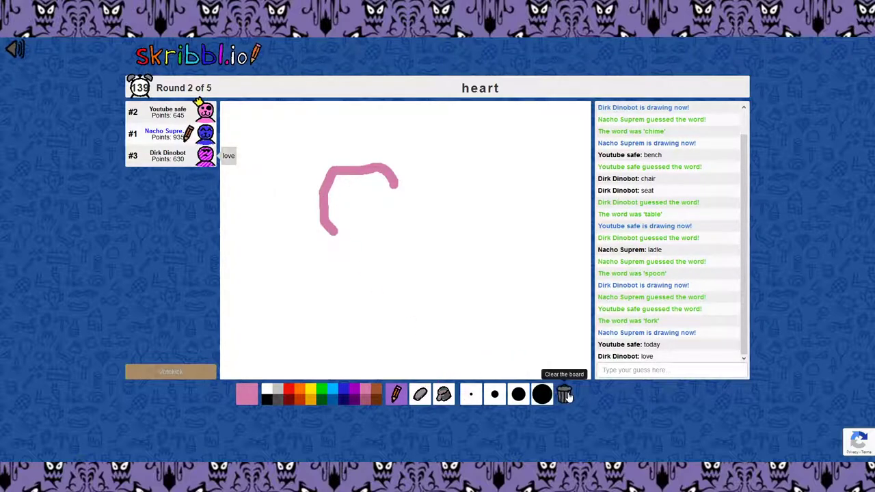
click(564, 395)
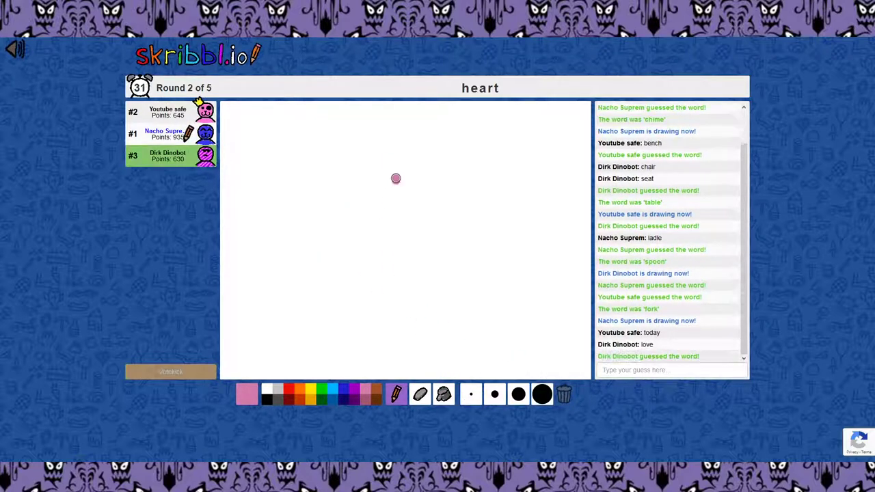
drag(393, 177, 434, 315)
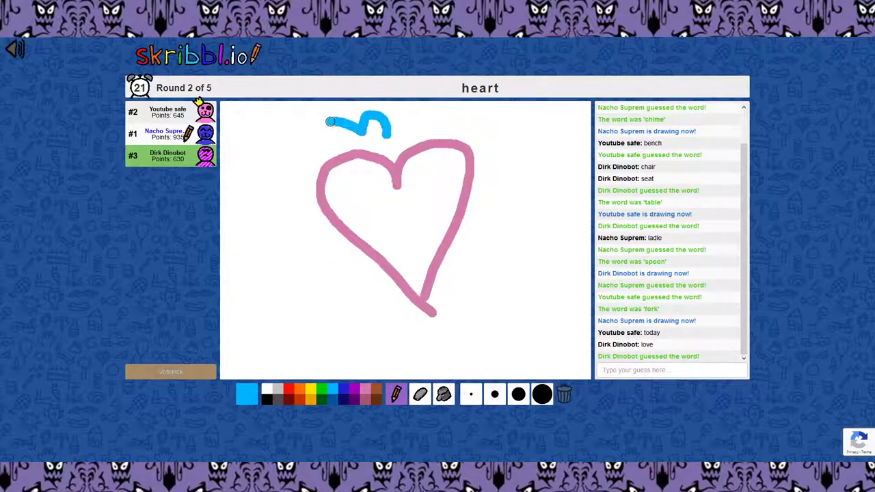
drag(328, 123, 393, 308)
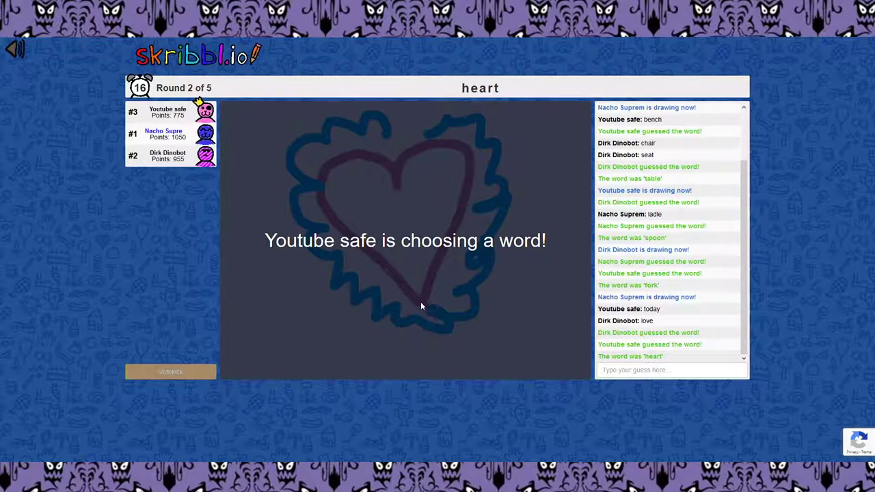
mouse_move(490, 388)
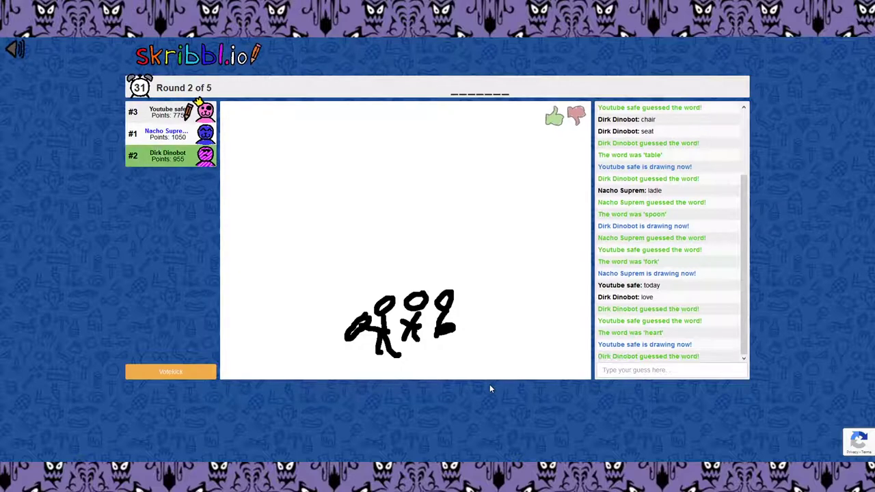
Watch the arches-and-stick-figures drawing and type 'Stad' toward the guess 'stadium'
drag(390, 164, 420, 280)
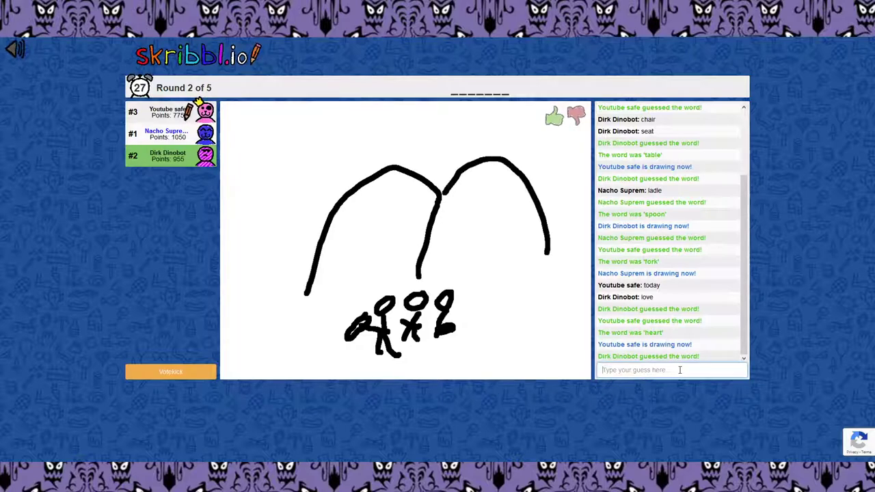
text(Stad)
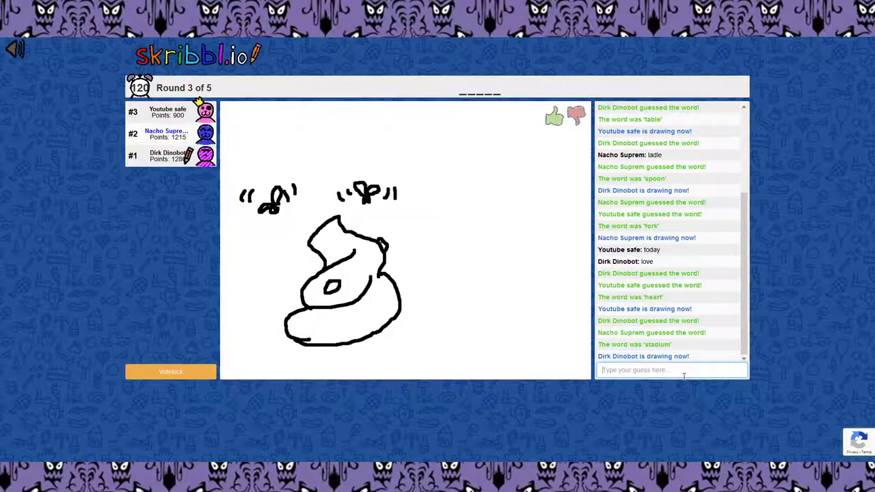
Guess 'paper', then 'sniff', then start typing 'stin' for the smelly-pile drawing
text(paper)
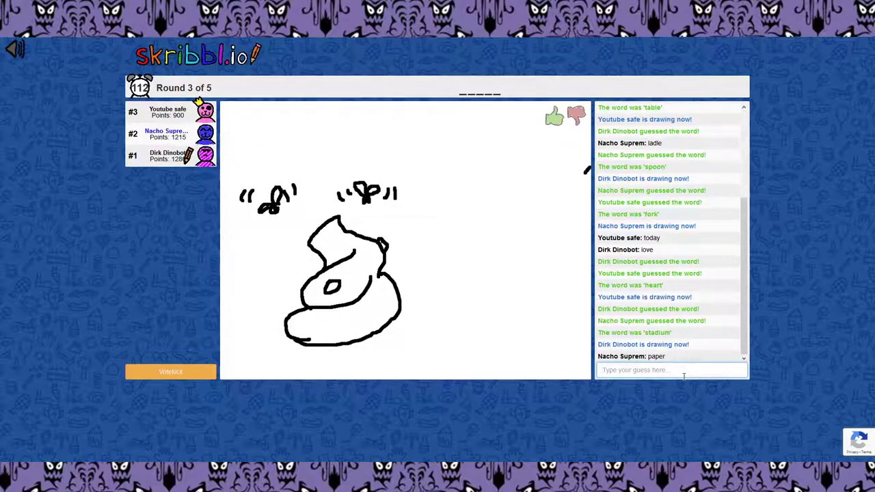
drag(587, 171, 506, 284)
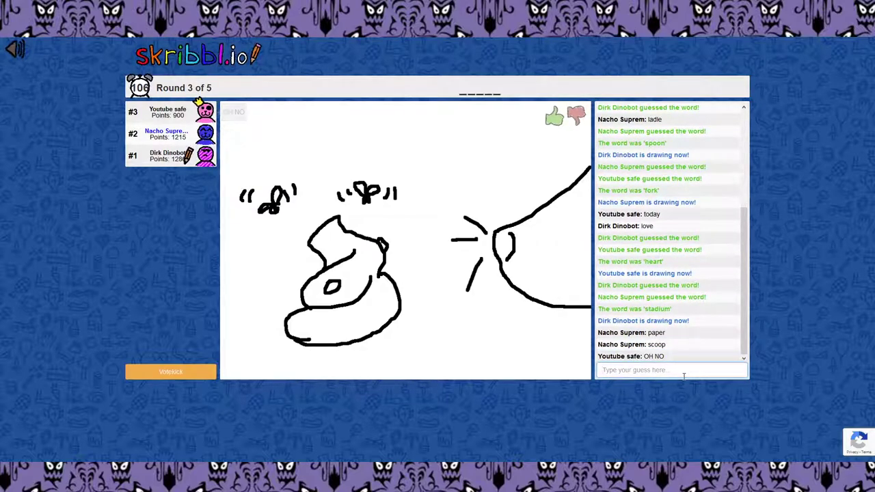
text(sniff)
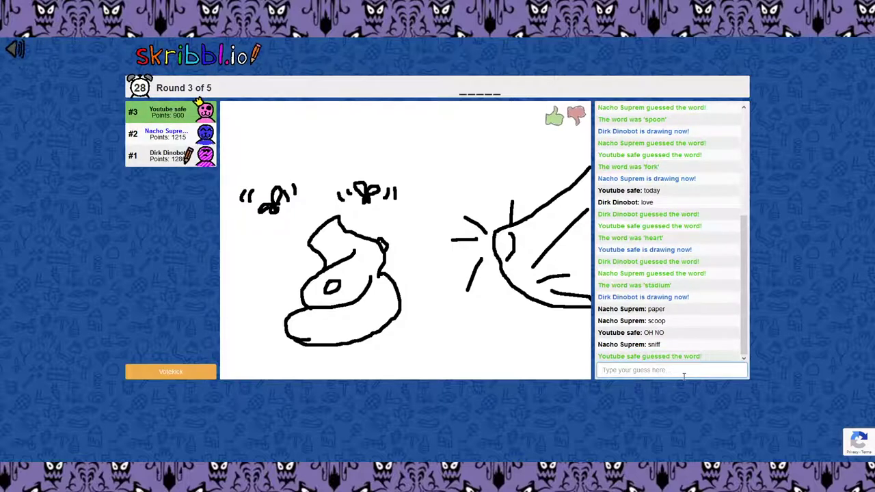
text(s)
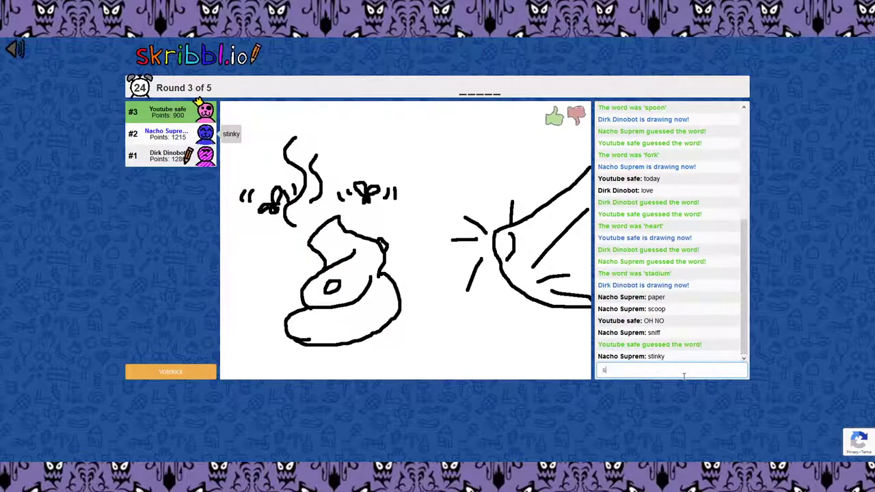
text(tin)
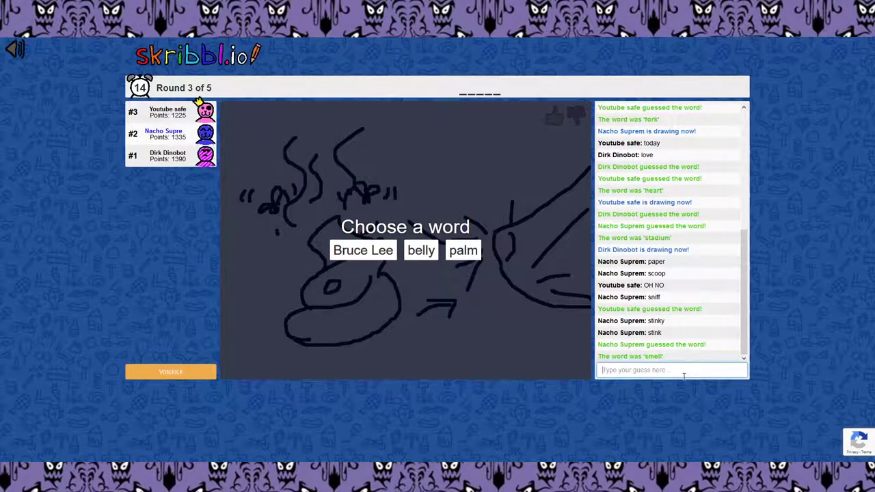
mouse_move(464, 250)
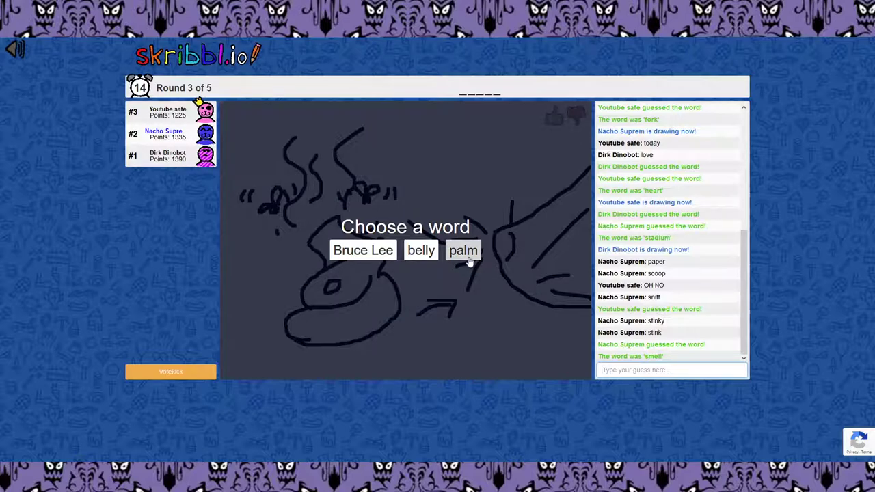
Choose 'palm', paint yellow sand, then start a brown palm trunk
click(463, 249)
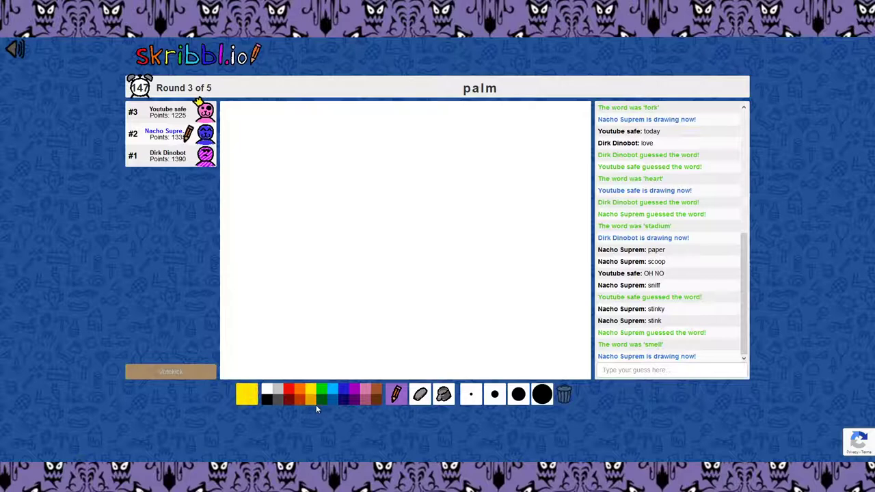
click(424, 297)
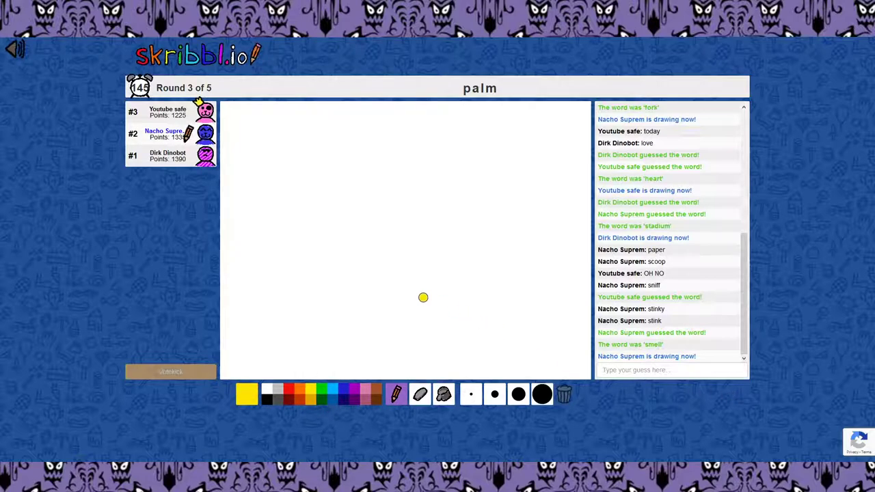
mouse_move(234, 329)
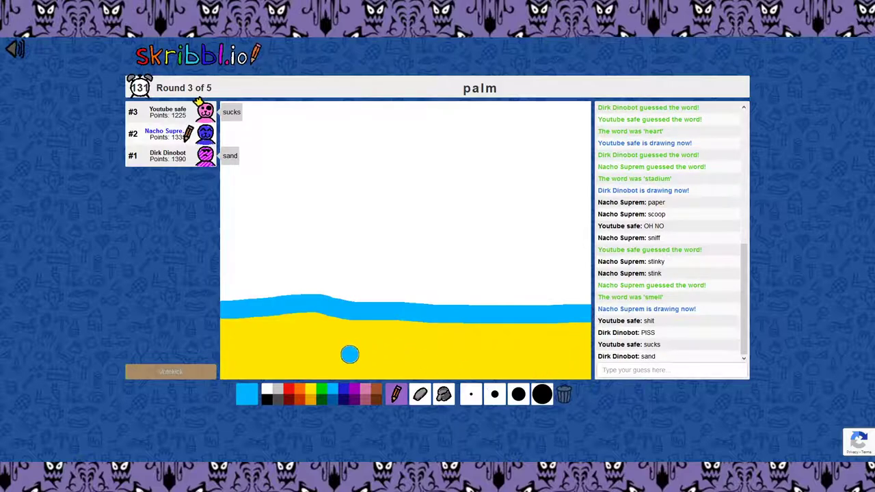
click(247, 394)
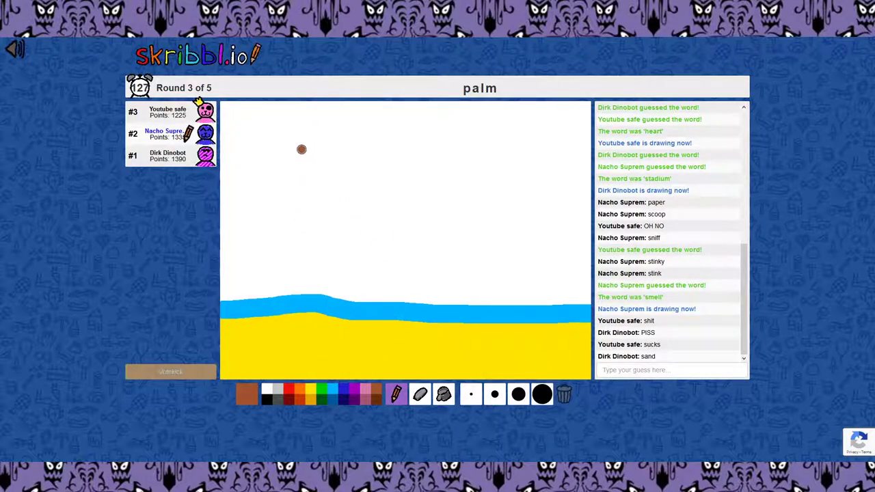
drag(280, 144, 331, 335)
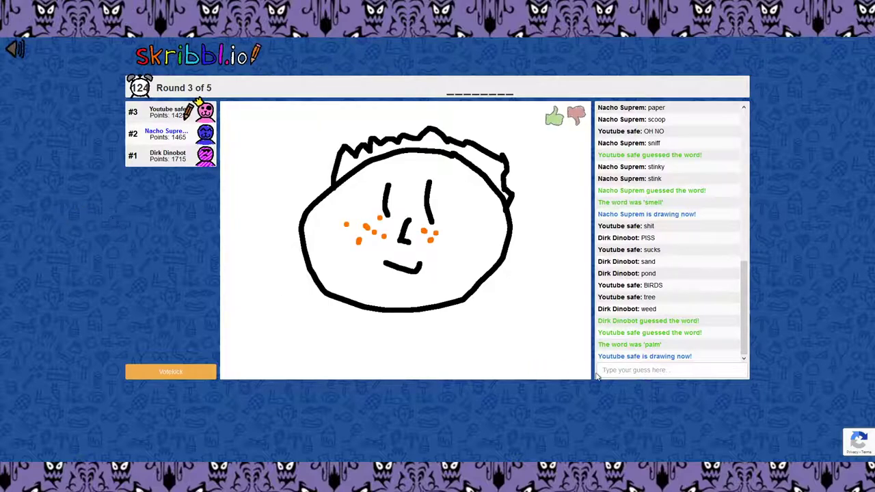
Submit 'freck' as the guess for the freckled face drawing
text(freck)
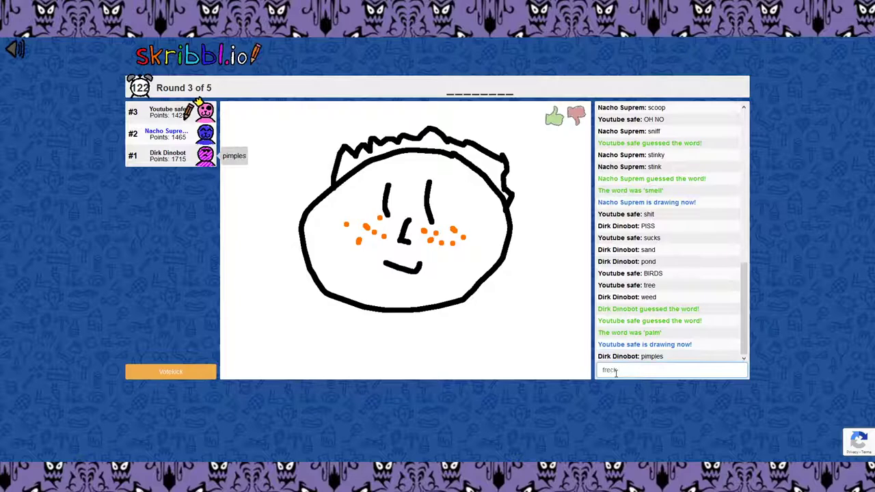
key(Return)
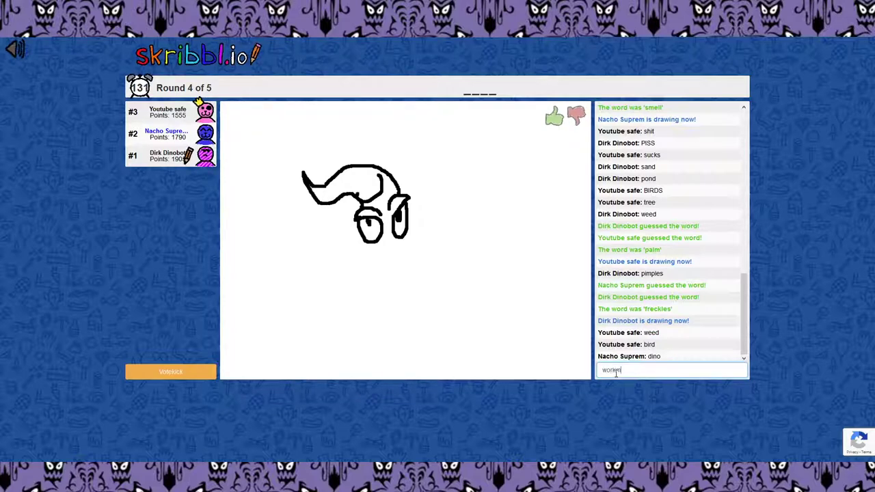
Submit the guess 'worm' for the black long-snouted creature drawing
key(Return)
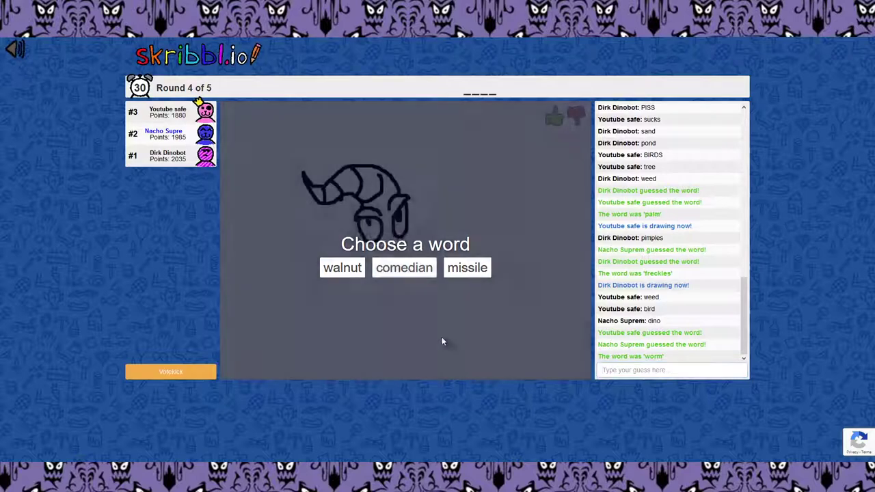
Pick 'comedian' over walnut and missile as the word to draw
click(404, 267)
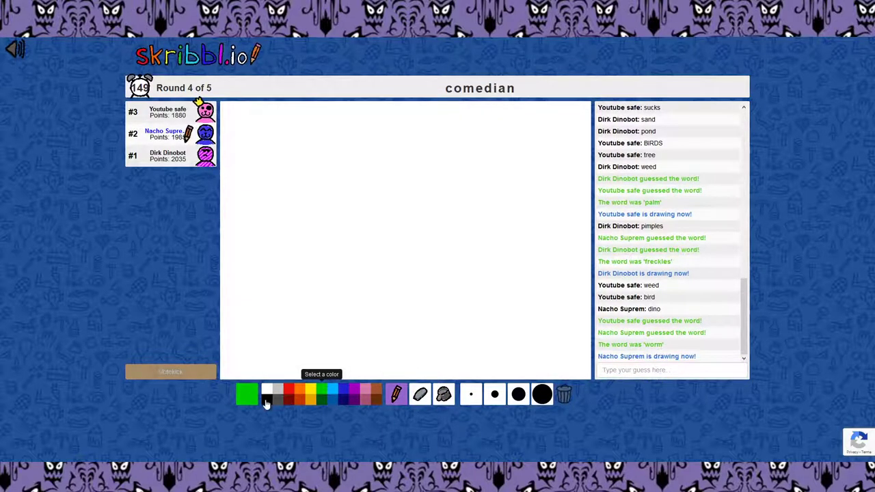
Paint brown ground, then draw a black stick figure's head and body
click(247, 394)
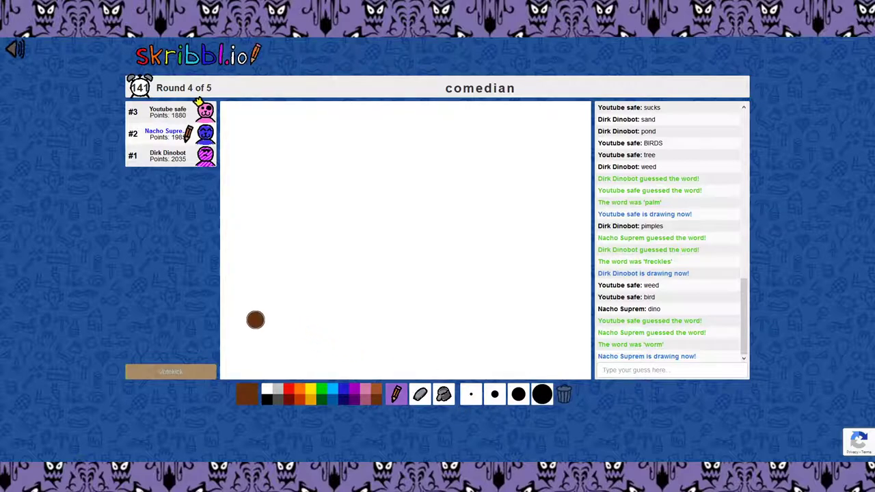
drag(255, 319, 516, 337)
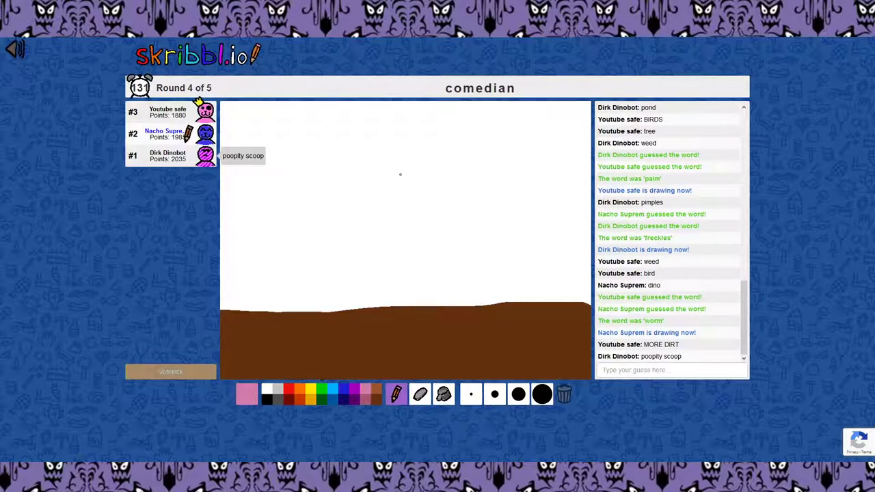
click(247, 390)
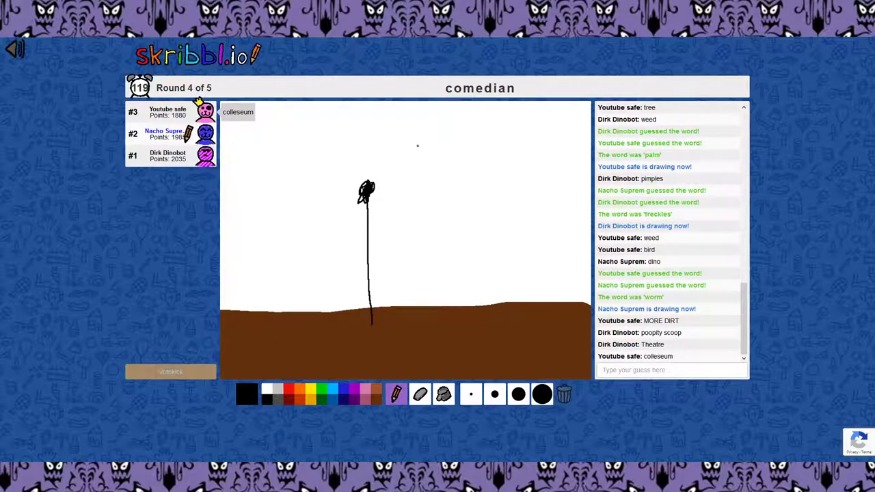
drag(407, 155, 428, 155)
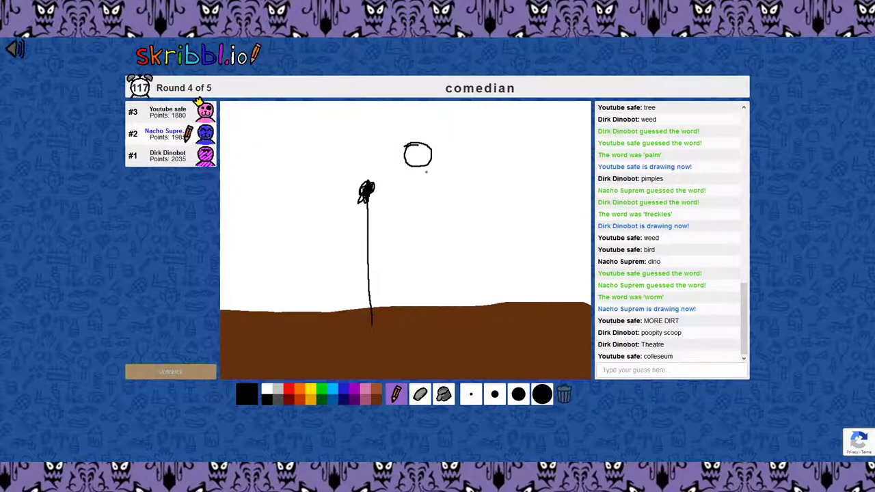
drag(418, 170, 418, 212)
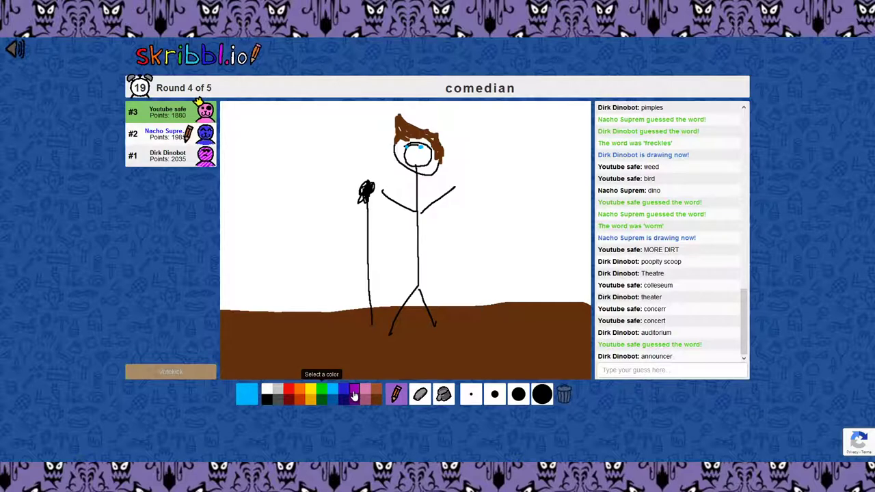
click(354, 394)
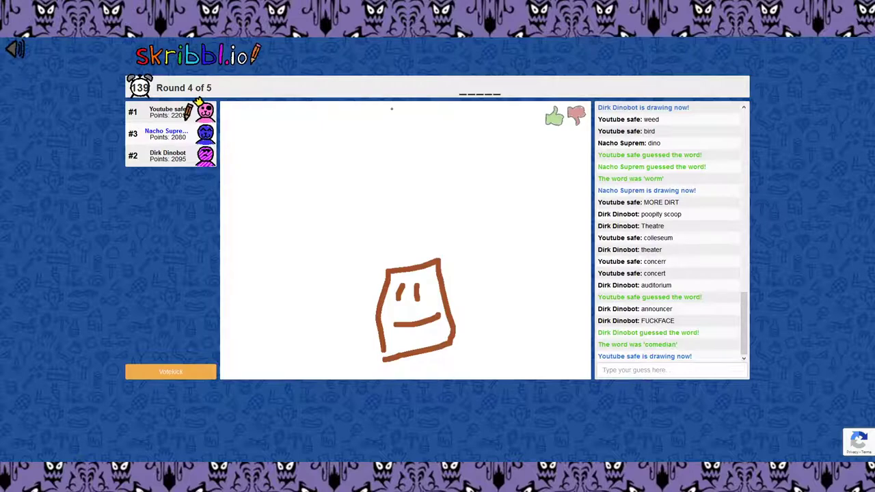
Guess bully, tetris, stack and blocks for the green-and-pink box-face drawing
drag(375, 231, 374, 281)
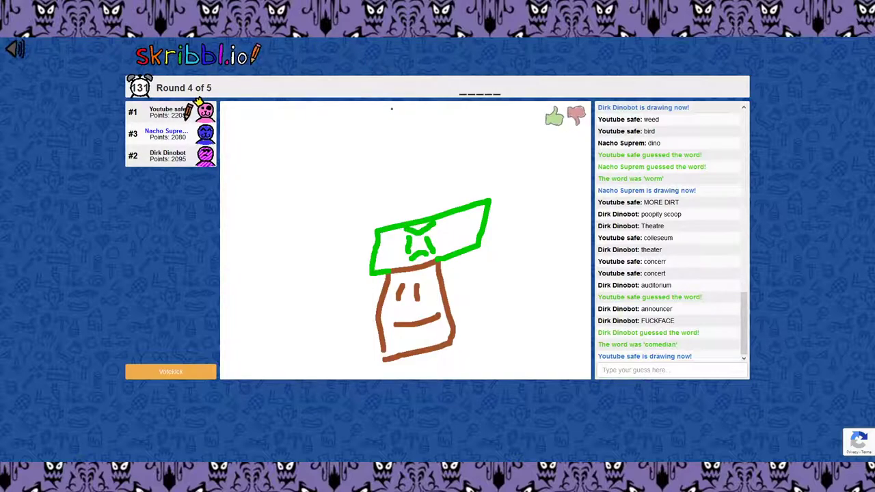
mouse_move(681, 395)
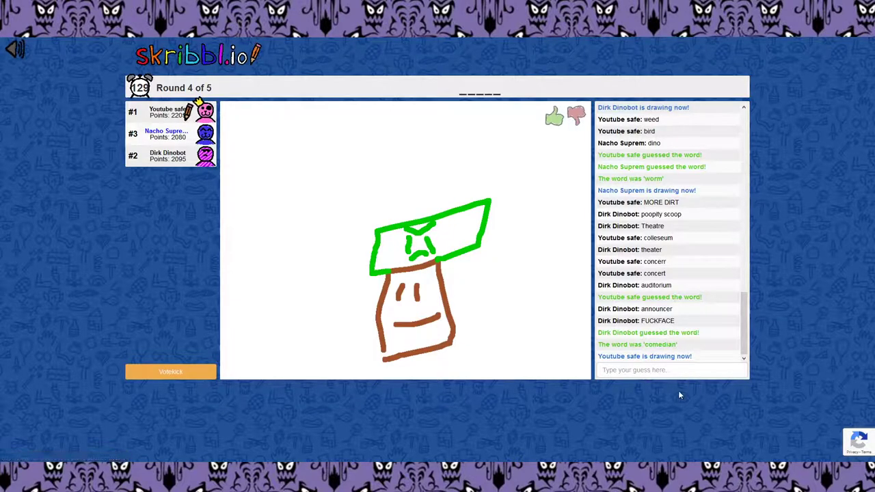
text(bully)
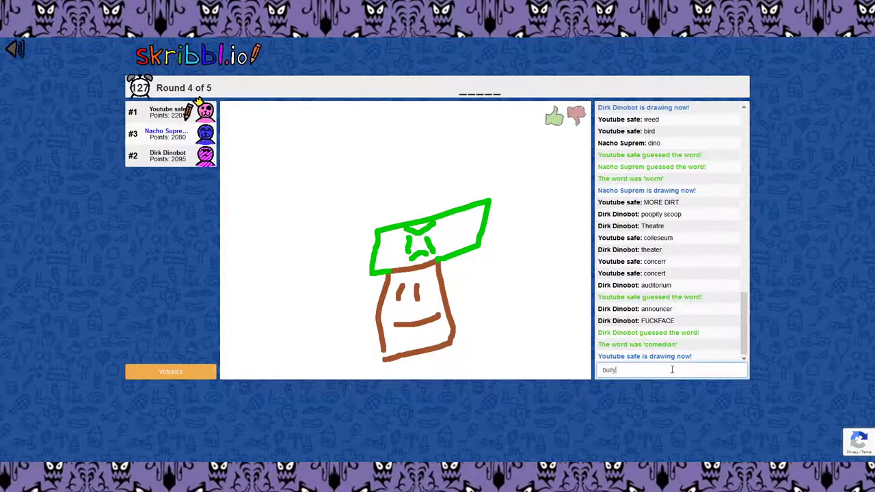
key(Return)
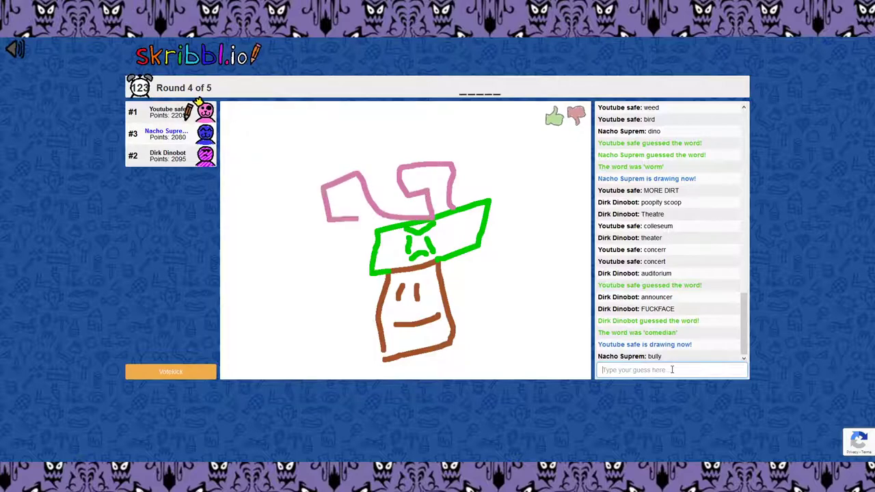
text(tetris)
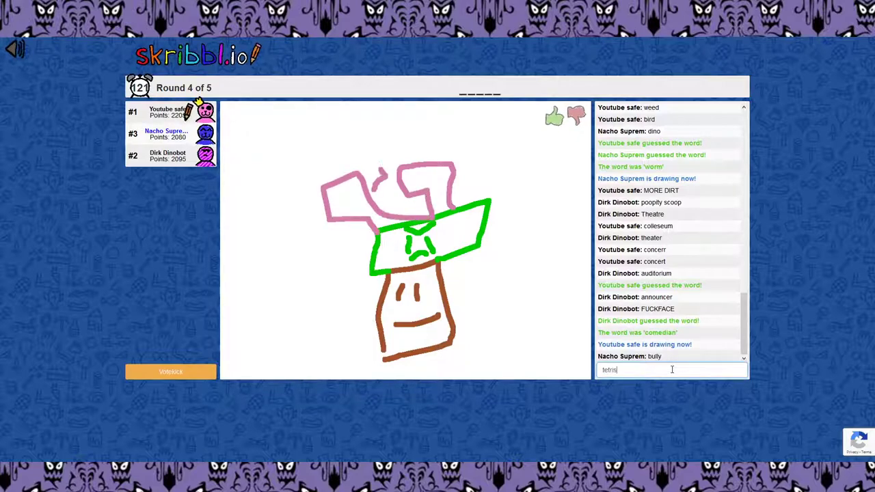
key(Return)
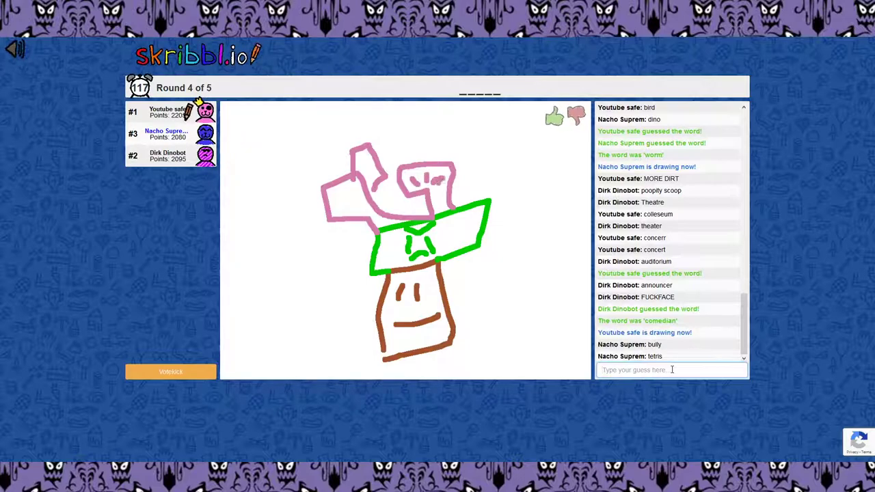
text(stack)
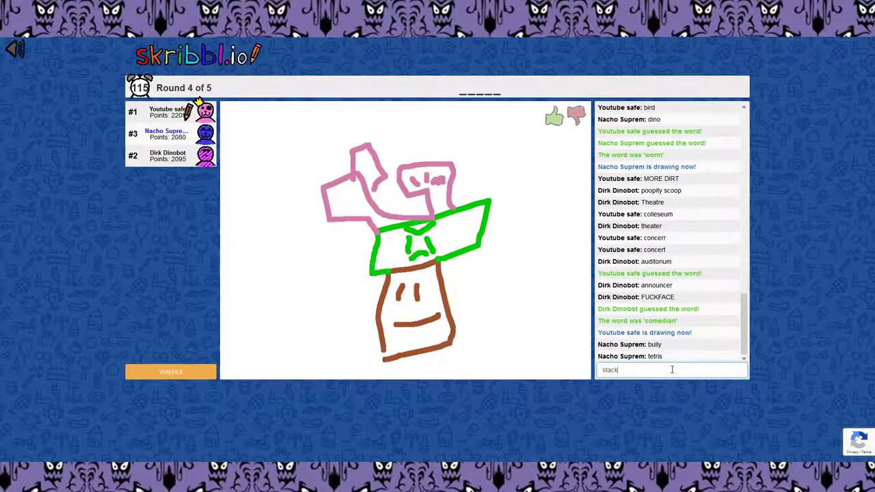
key(Return)
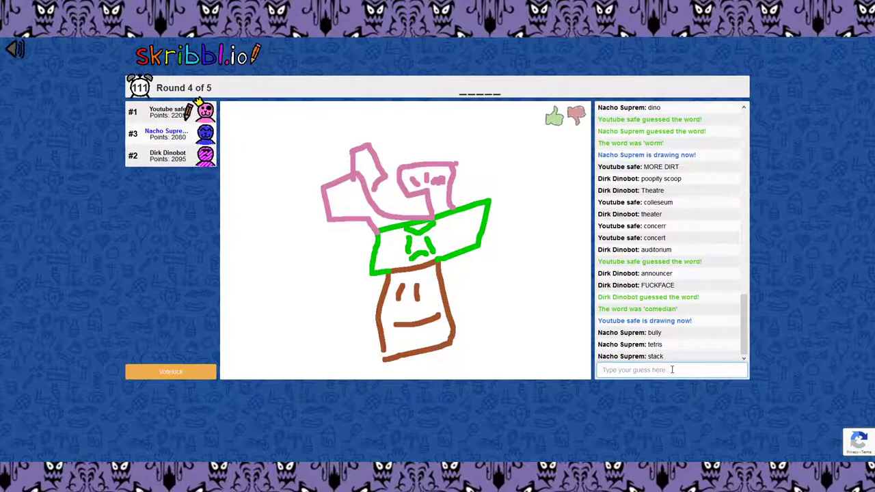
text(blocks)
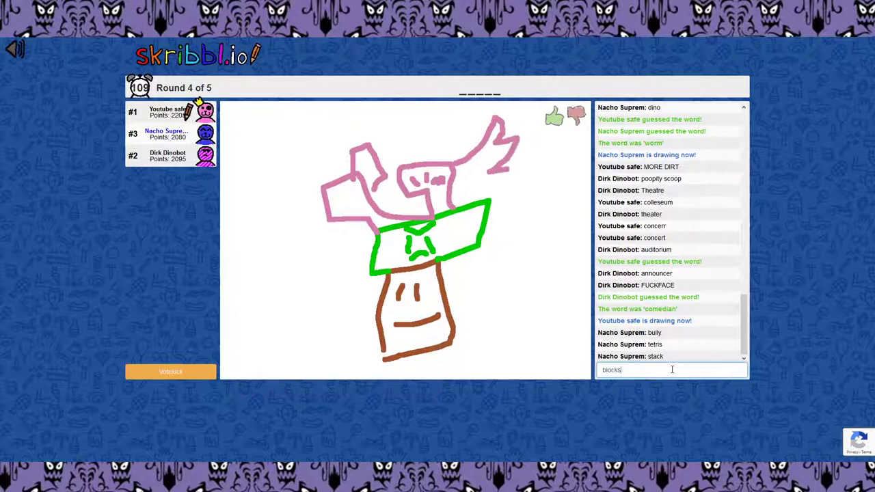
key(Return)
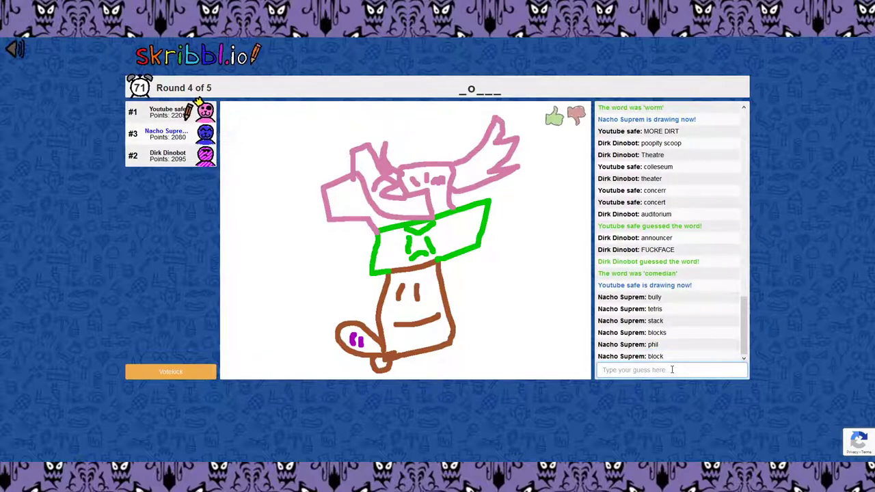
Begin typing a guess starting with 't' for the round 4 drawing
text(t)
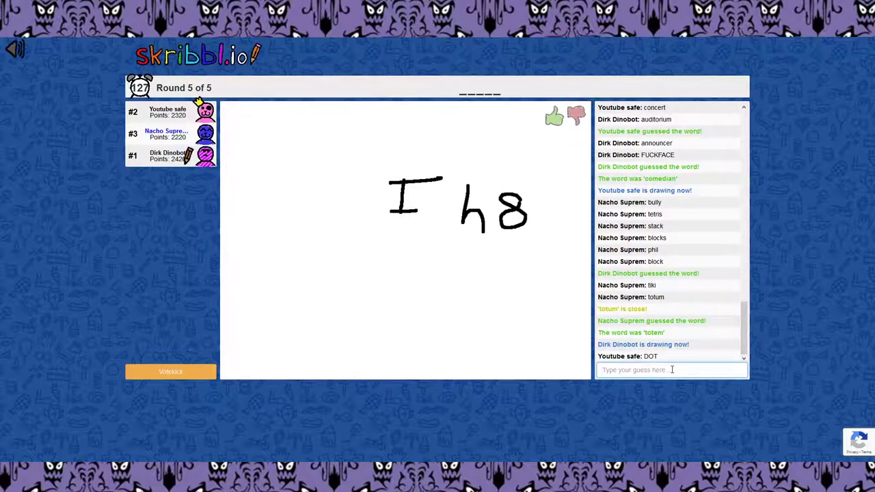
Type 'hang', then enter and submit the guess 'anger'
drag(540, 198, 560, 219)
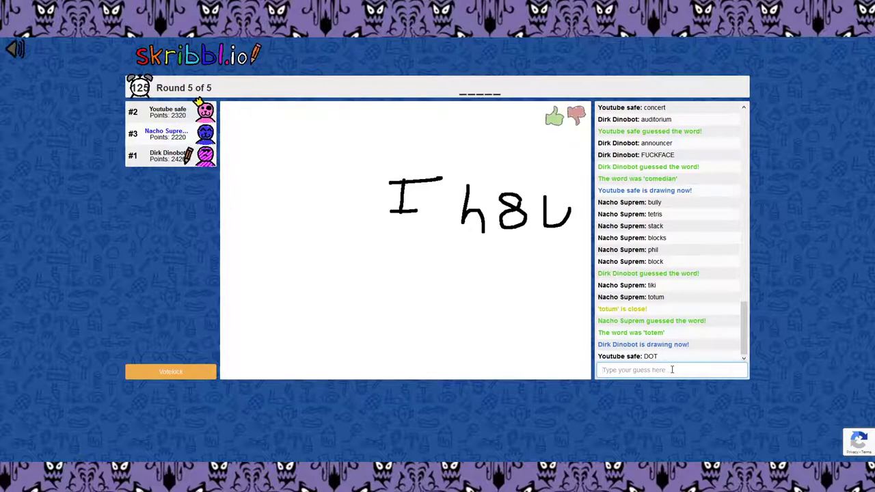
text(hang)
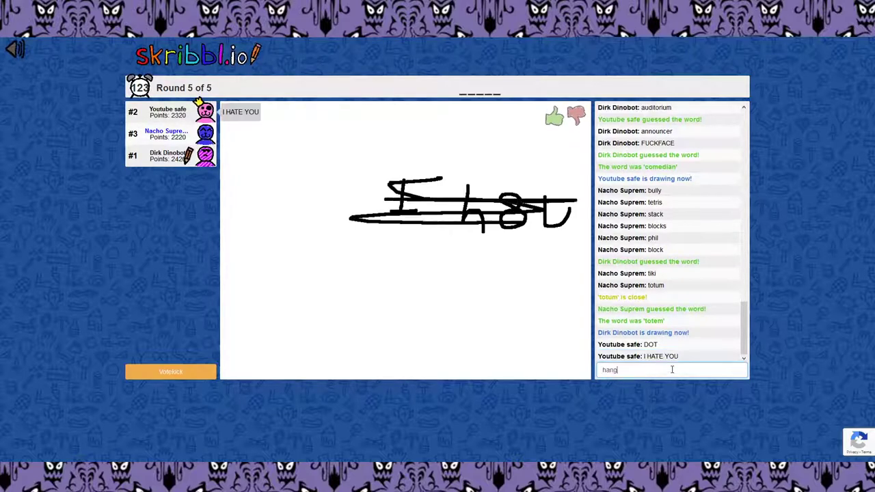
text(anger)
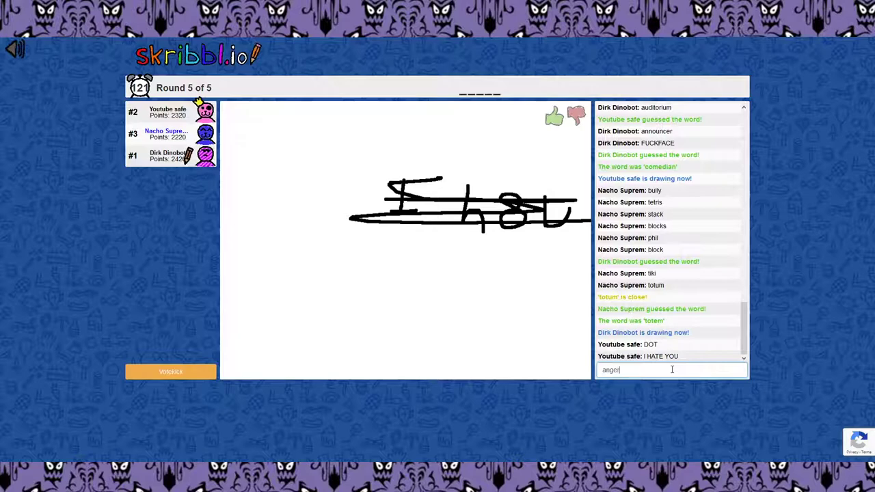
key(Return)
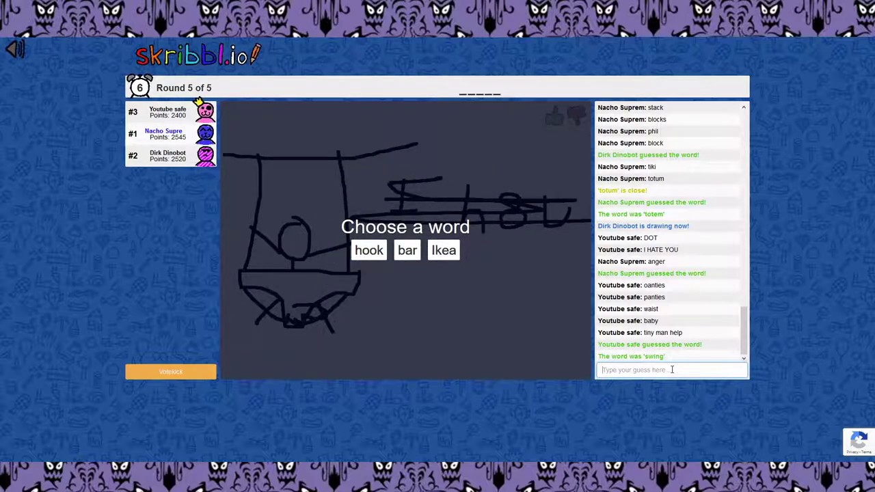
mouse_move(682, 325)
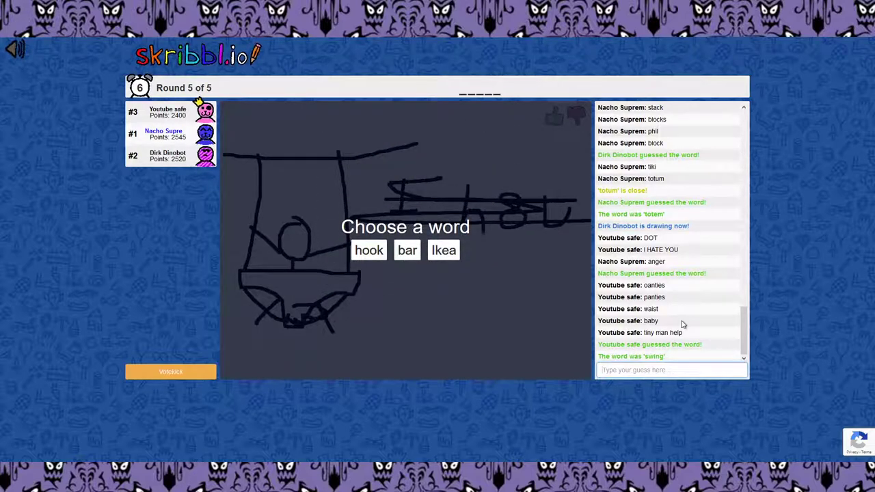
mouse_move(406, 250)
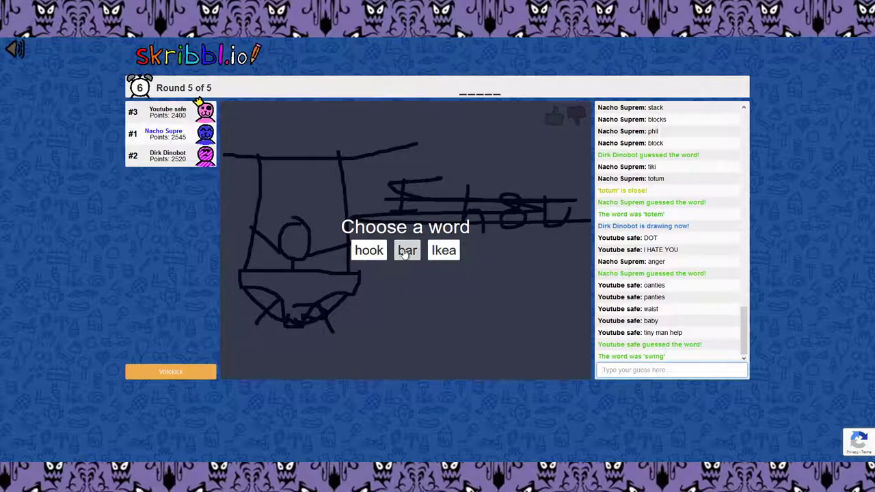
Draw a brown stroke across the canvas and fill the lower half with the thickest brush
click(407, 249)
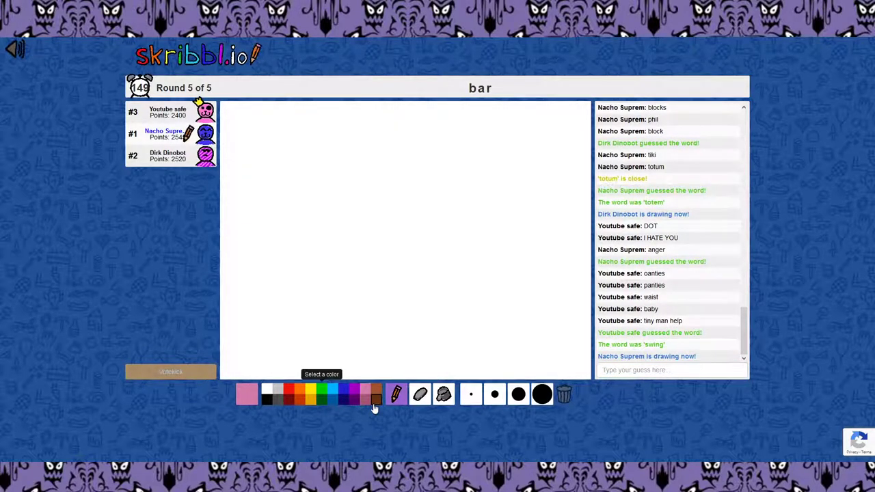
mouse_move(495, 394)
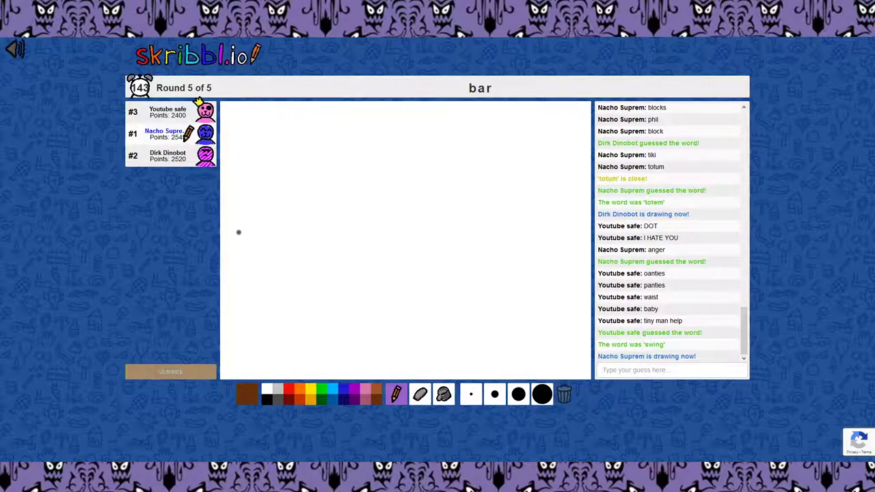
drag(240, 233, 564, 238)
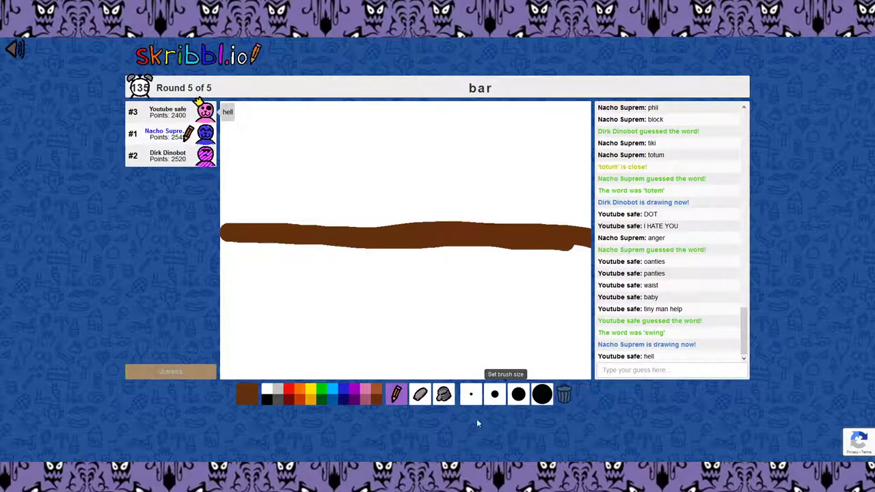
click(542, 394)
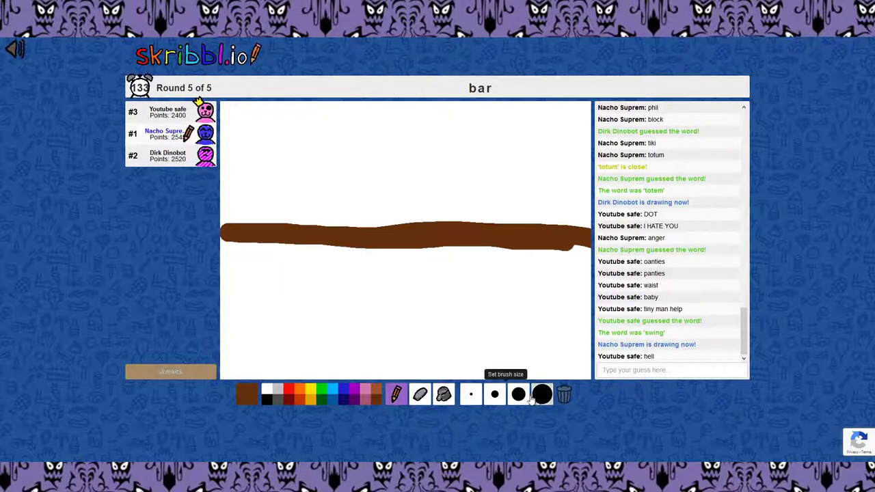
drag(250, 236, 249, 311)
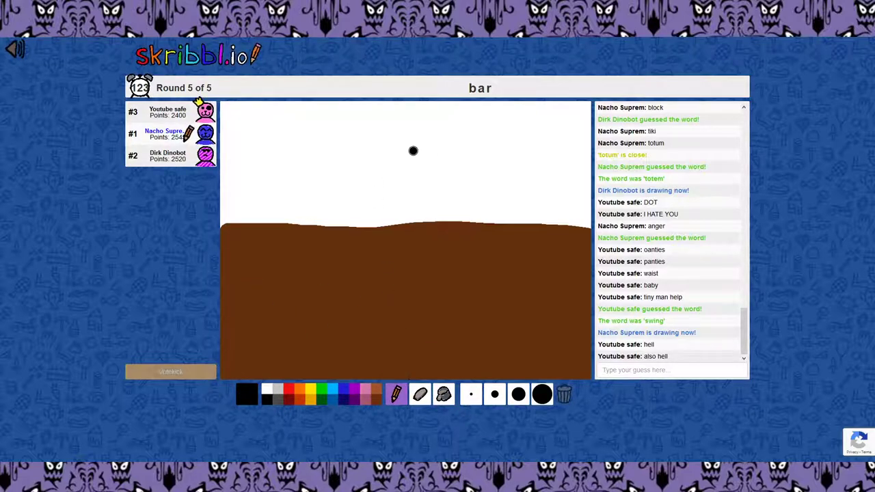
Draw a black stick figure holding a glass in each hand
drag(413, 151, 389, 143)
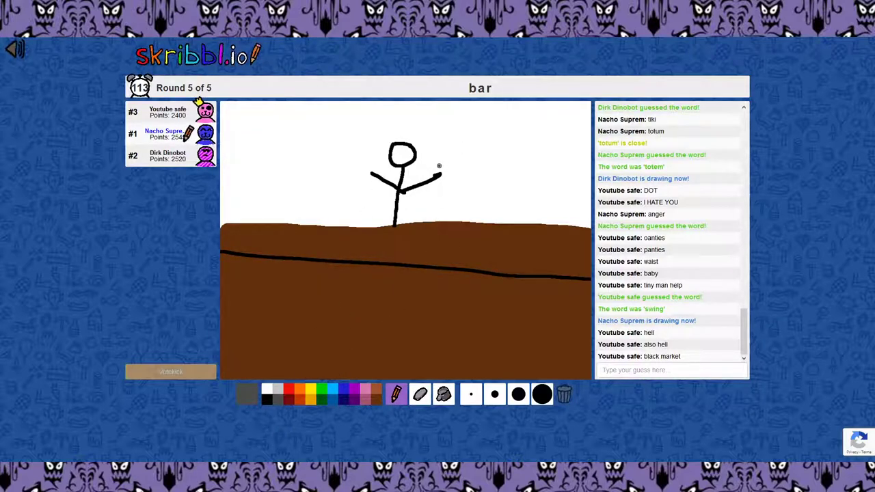
drag(434, 165, 465, 198)
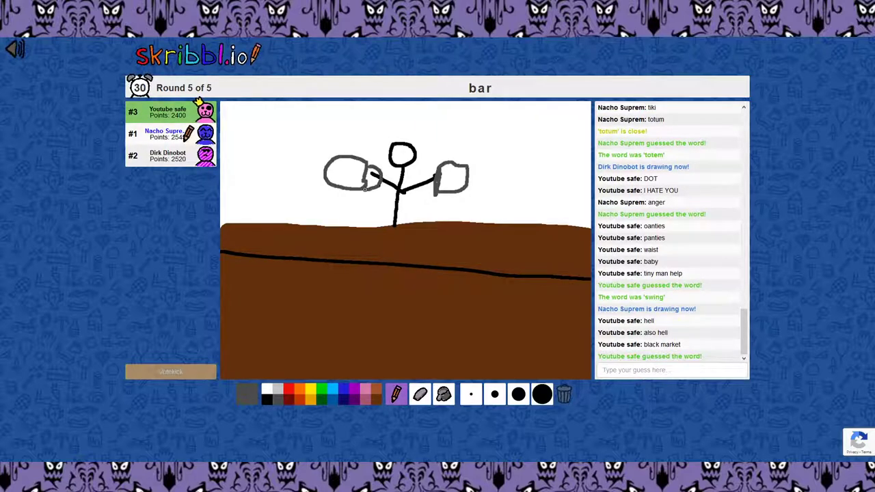
Colour the glasses with yellow drink and add grey puddles to the ground
click(337, 172)
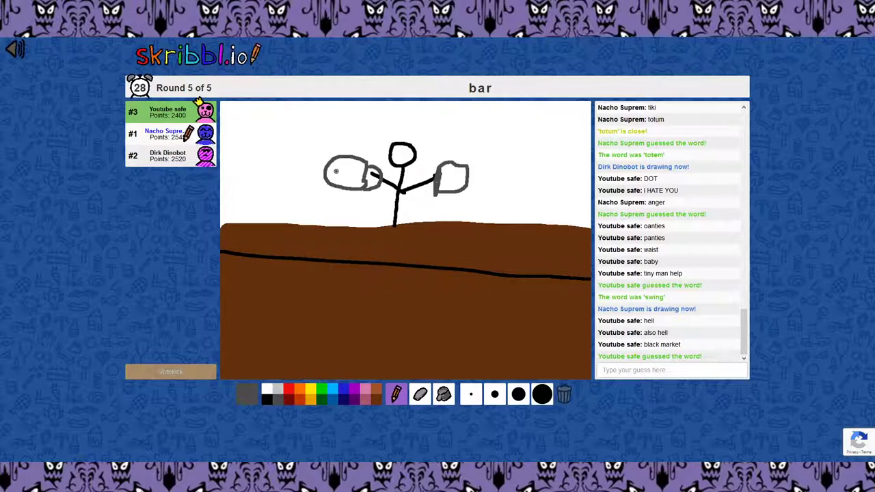
click(247, 394)
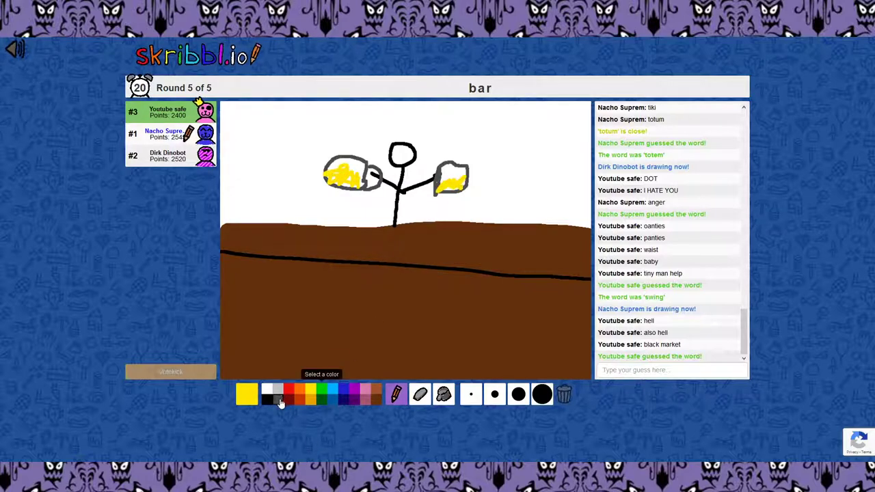
click(269, 394)
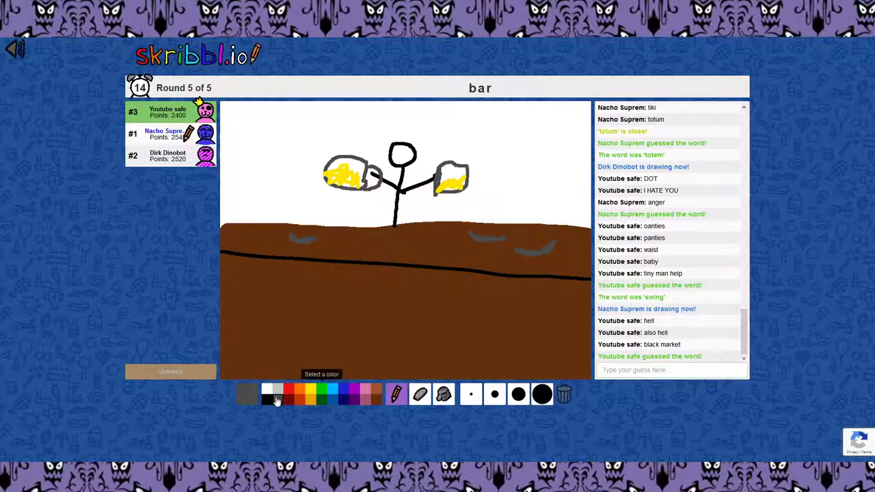
click(247, 394)
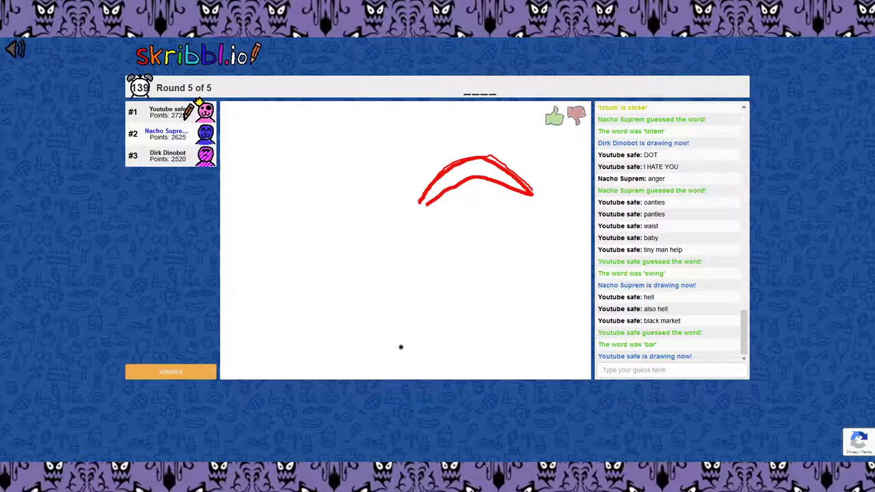
Type the guess 'dig' while the red smiling-face drawing appears
drag(530, 198, 527, 270)
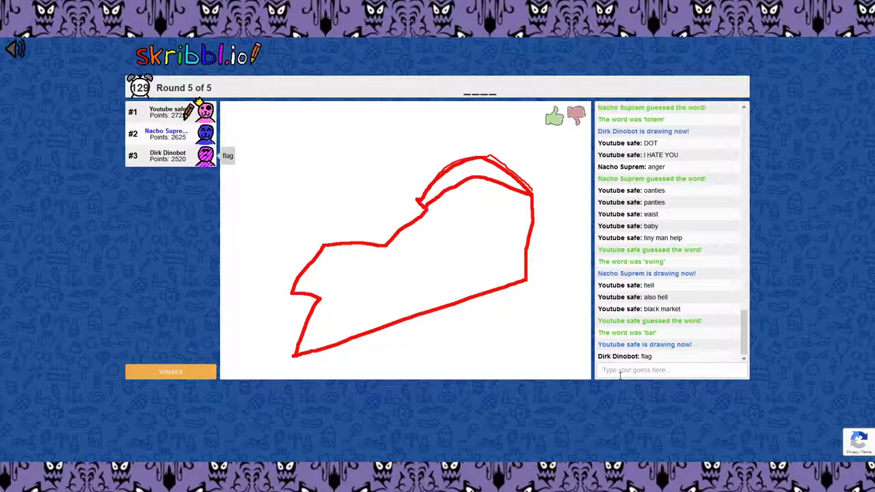
text(dig)
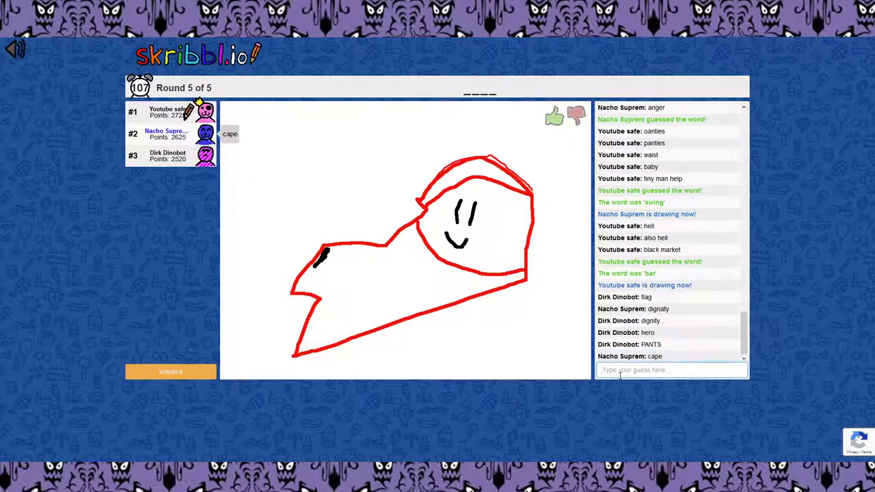
drag(324, 259, 307, 291)
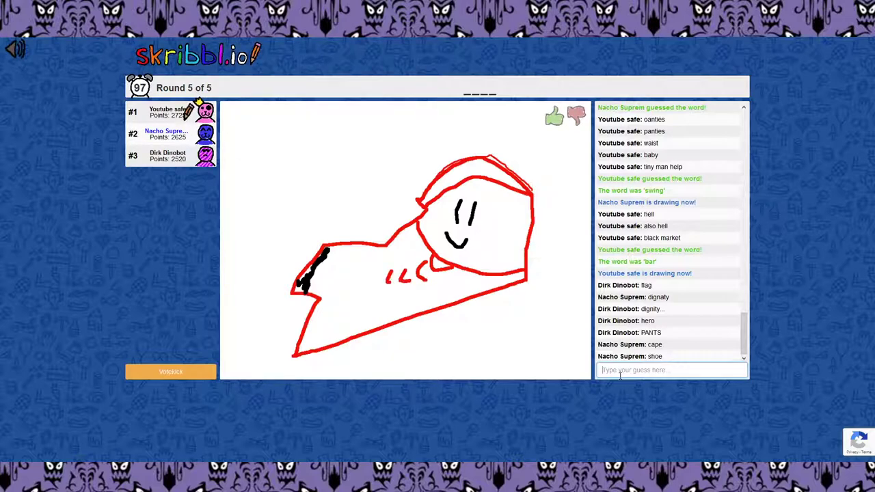
Guess scale, fish, bow and bowie in chat while the hint reads _hi_
text(scale)
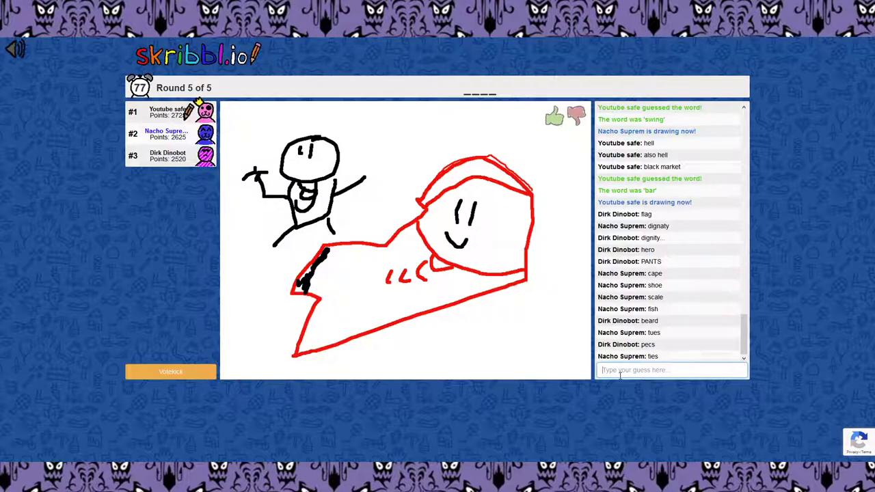
text(f)
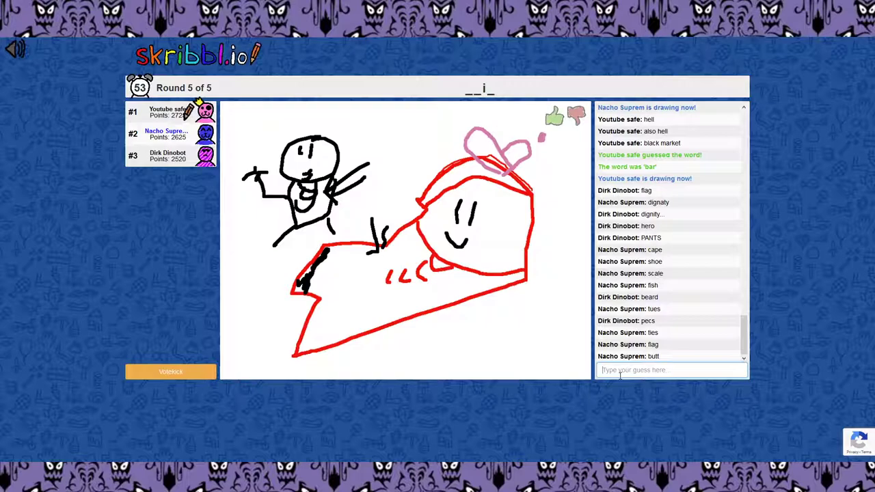
text(bowl)
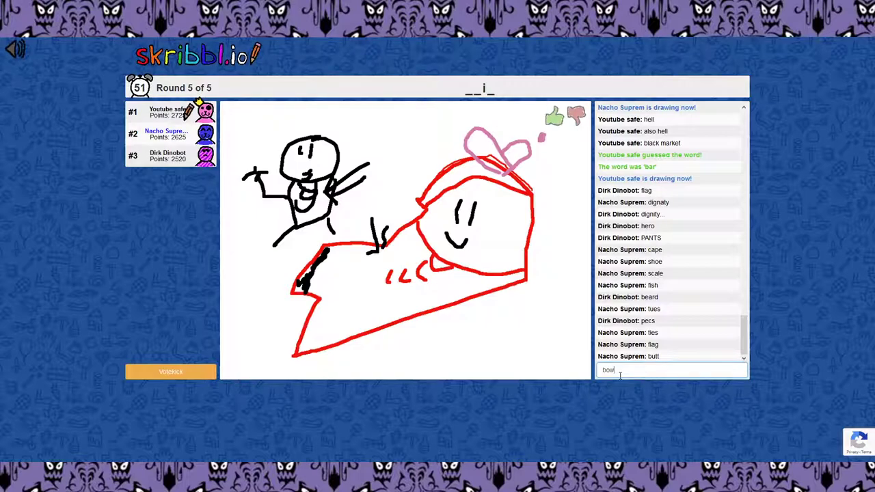
key(Return)
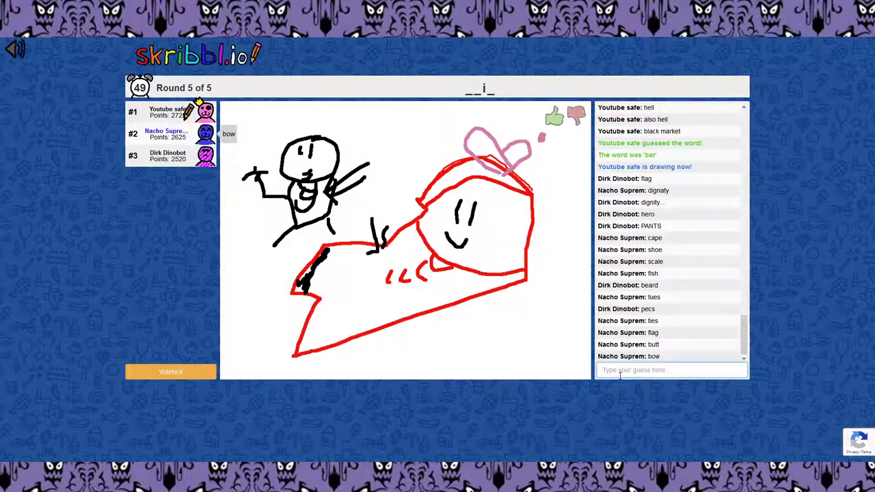
text(bo)
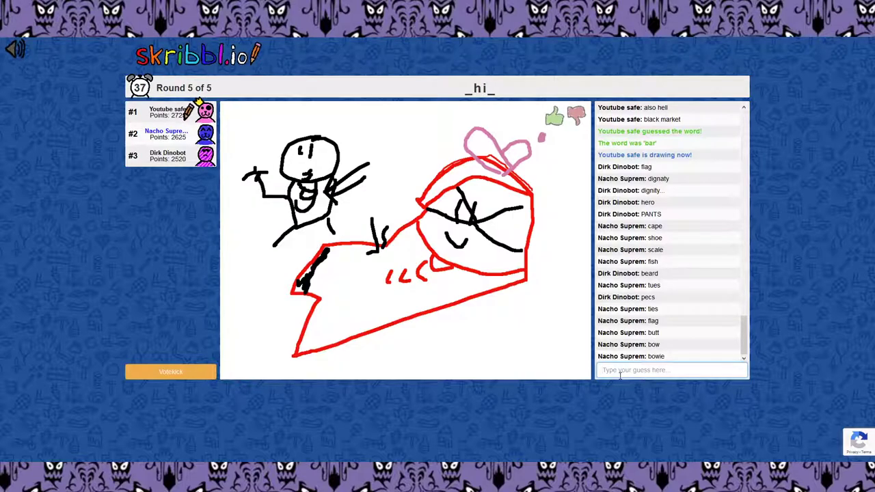
Guess wish, chip and chik in chat, with chip and chik marked close
text(wish)
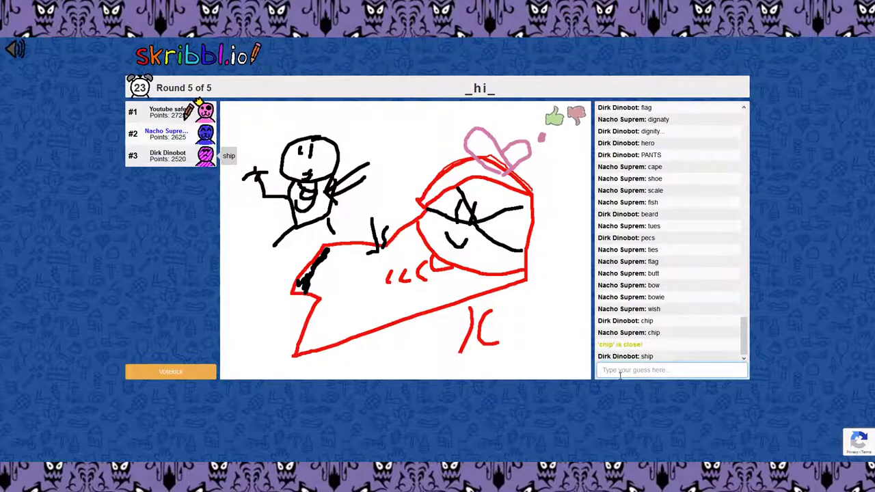
text(chi)
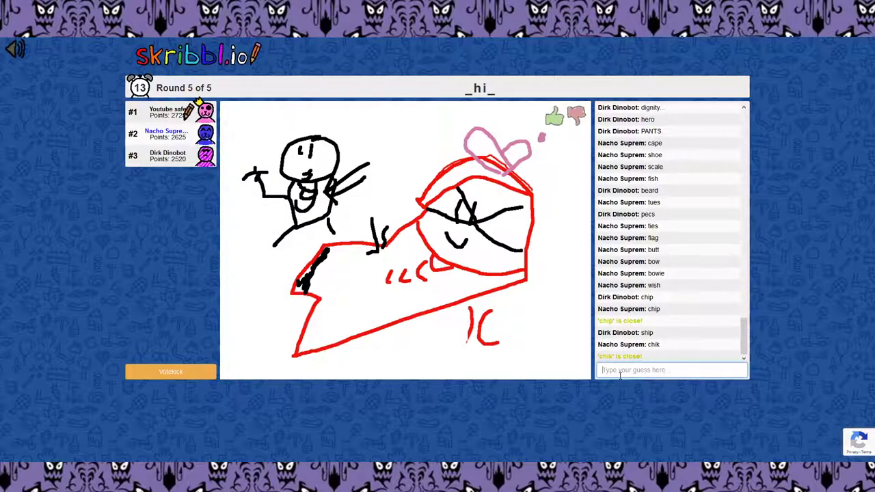
text(wa)
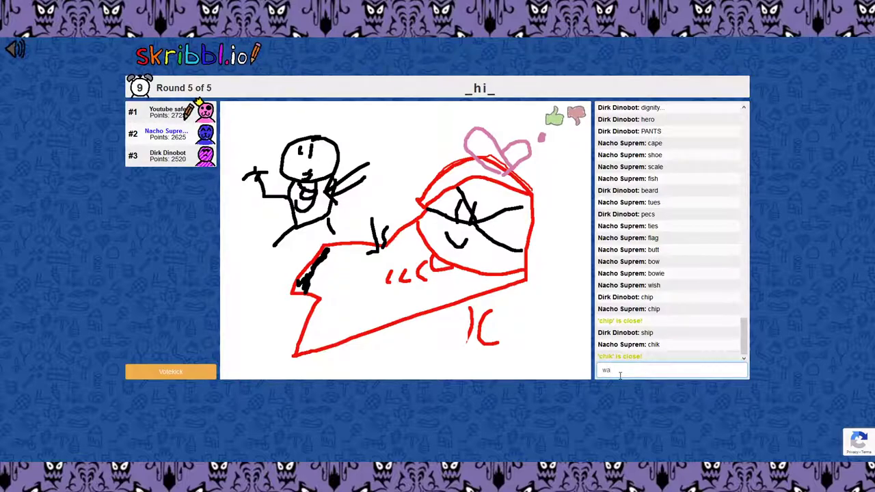
key(Return)
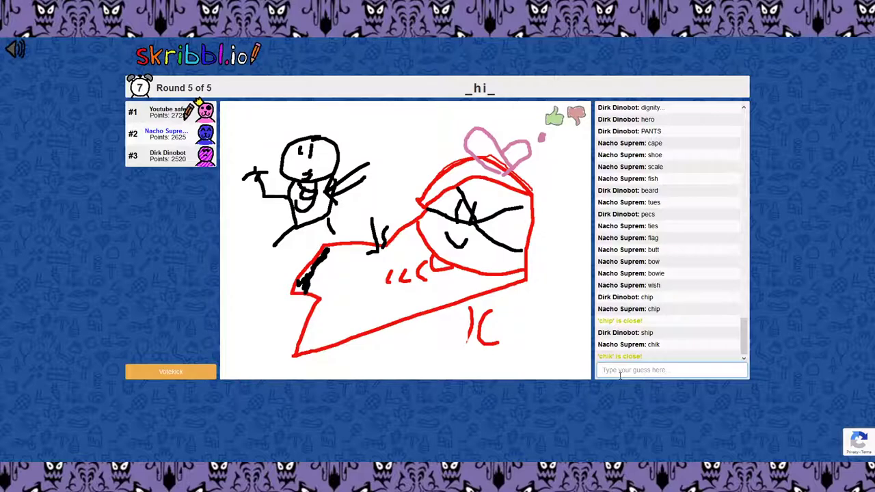
text(w)
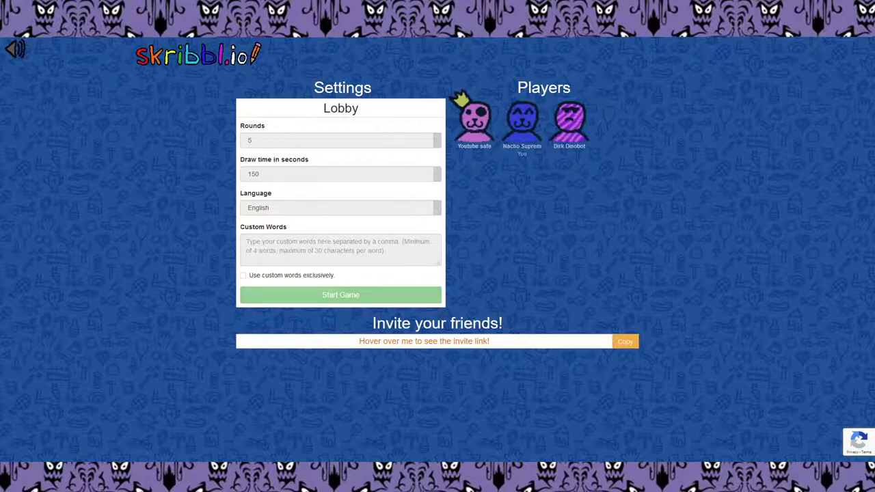
mouse_move(574, 324)
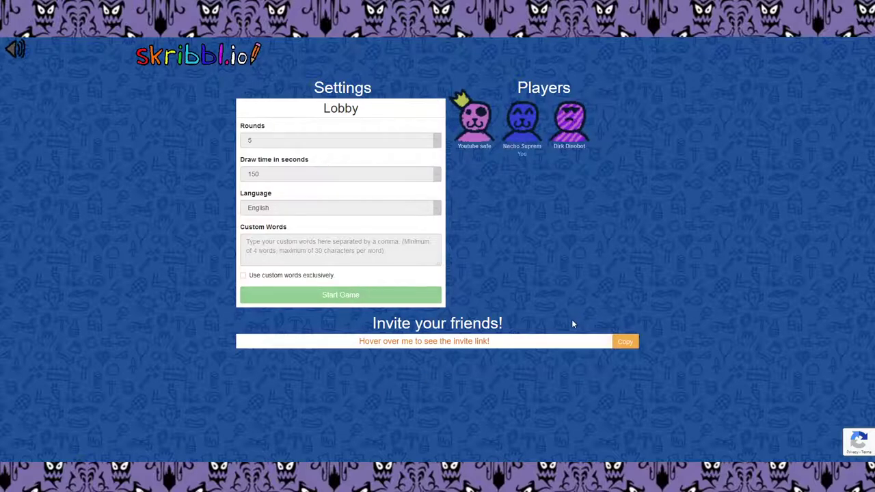